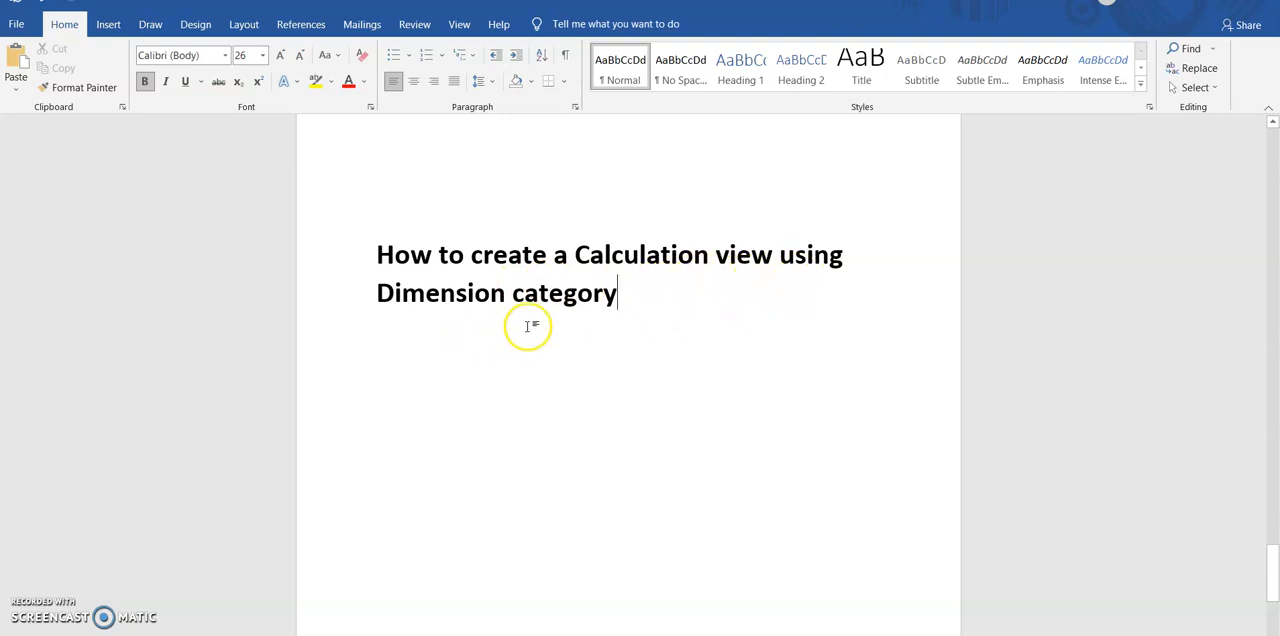
mouse_move(608, 472)
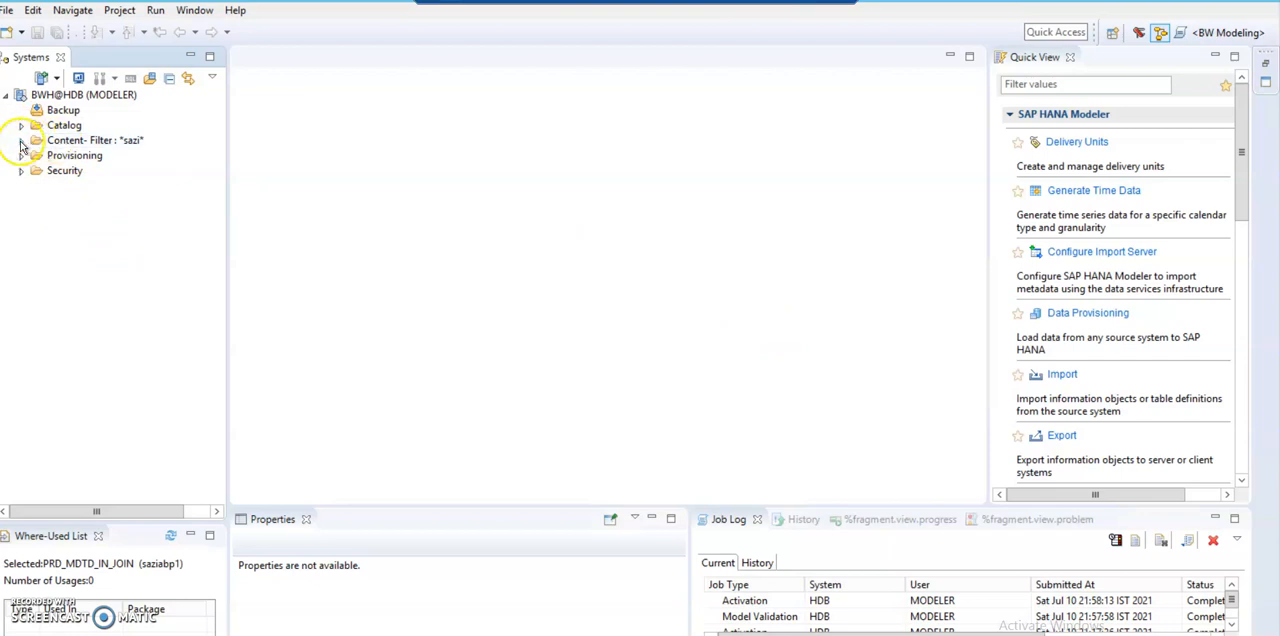
Step: Expand Content and the SAZI package, then bring up SAZI's context actions for a new view
left_click(22, 140)
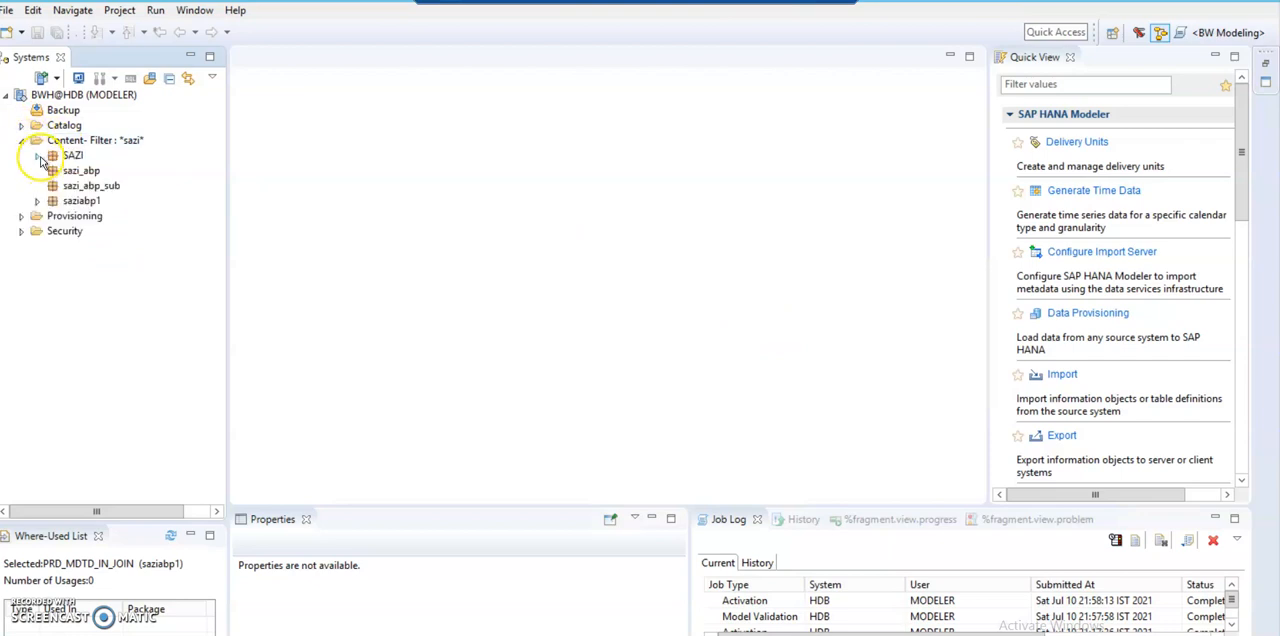
left_click(38, 156)
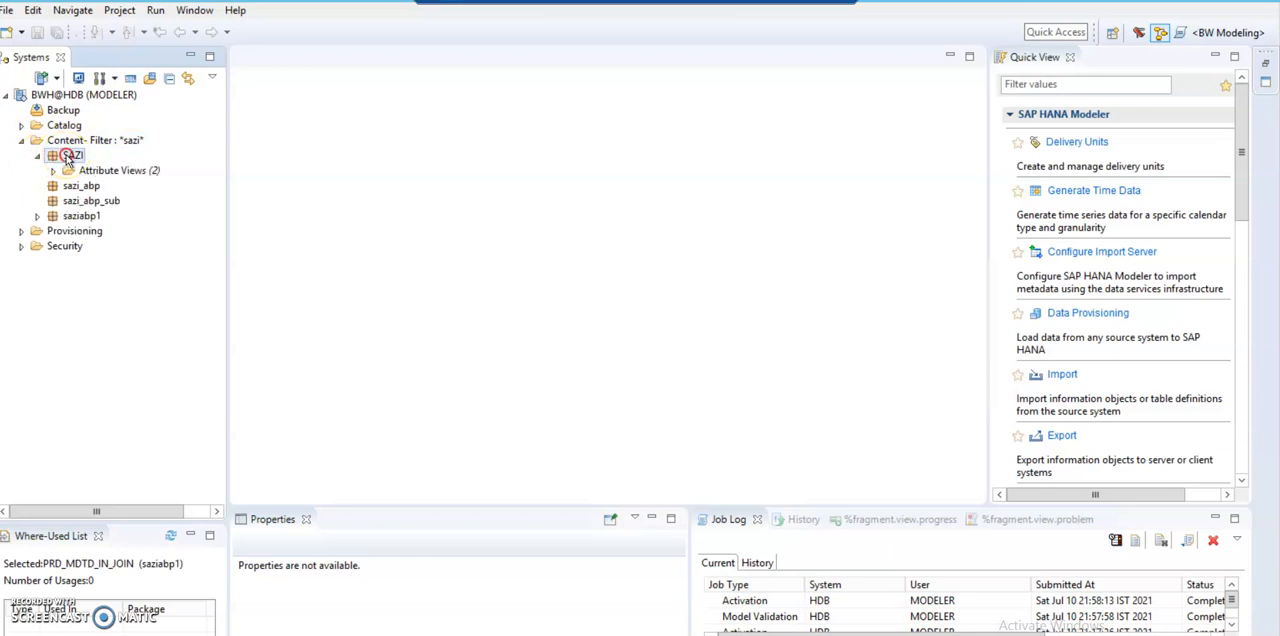
right_click(72, 156)
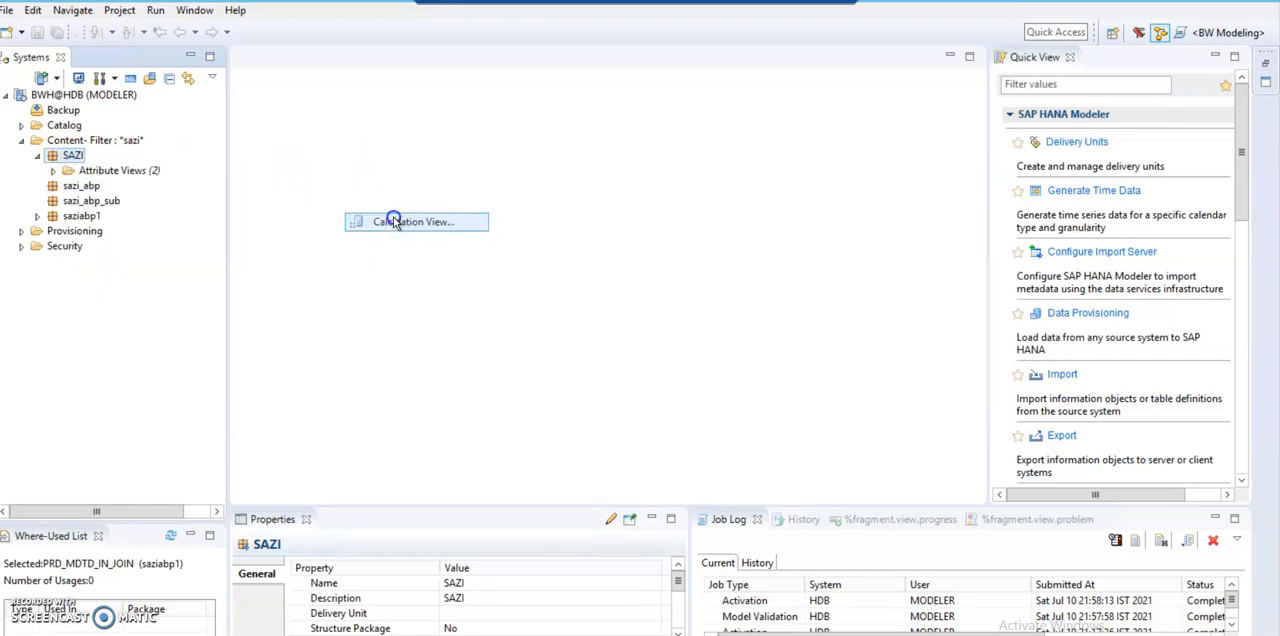
Step: Begin a new calculation view in SAZI and name it CAL_DIM1
left_click(414, 220)
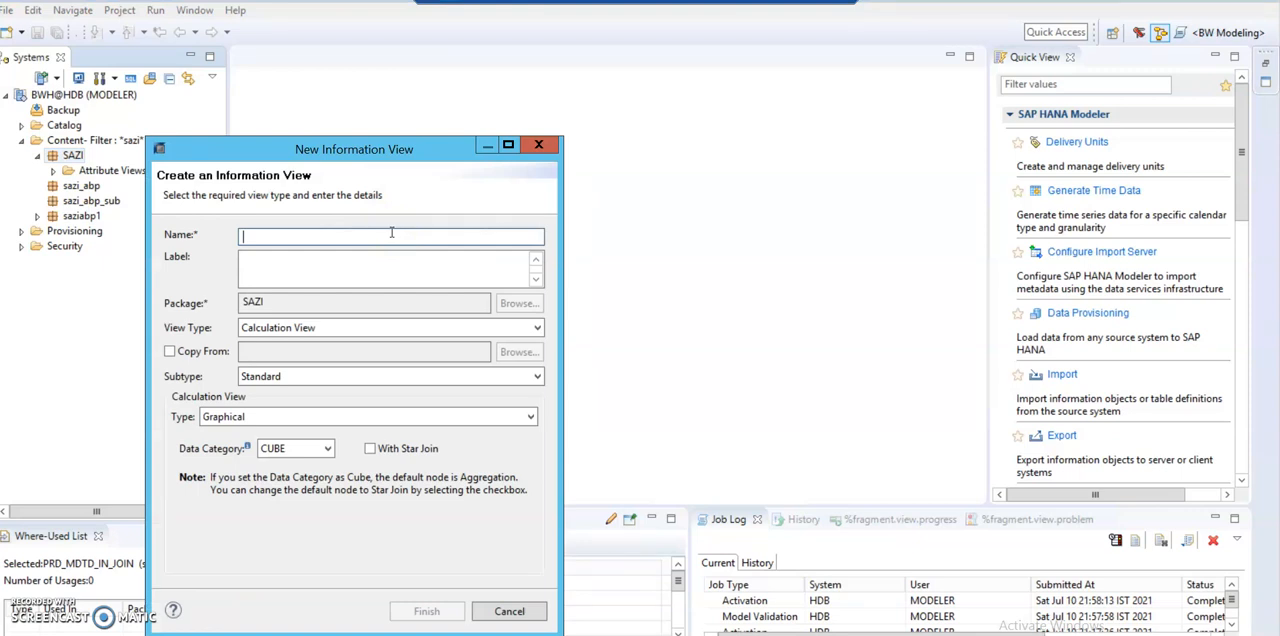
type("CAL")
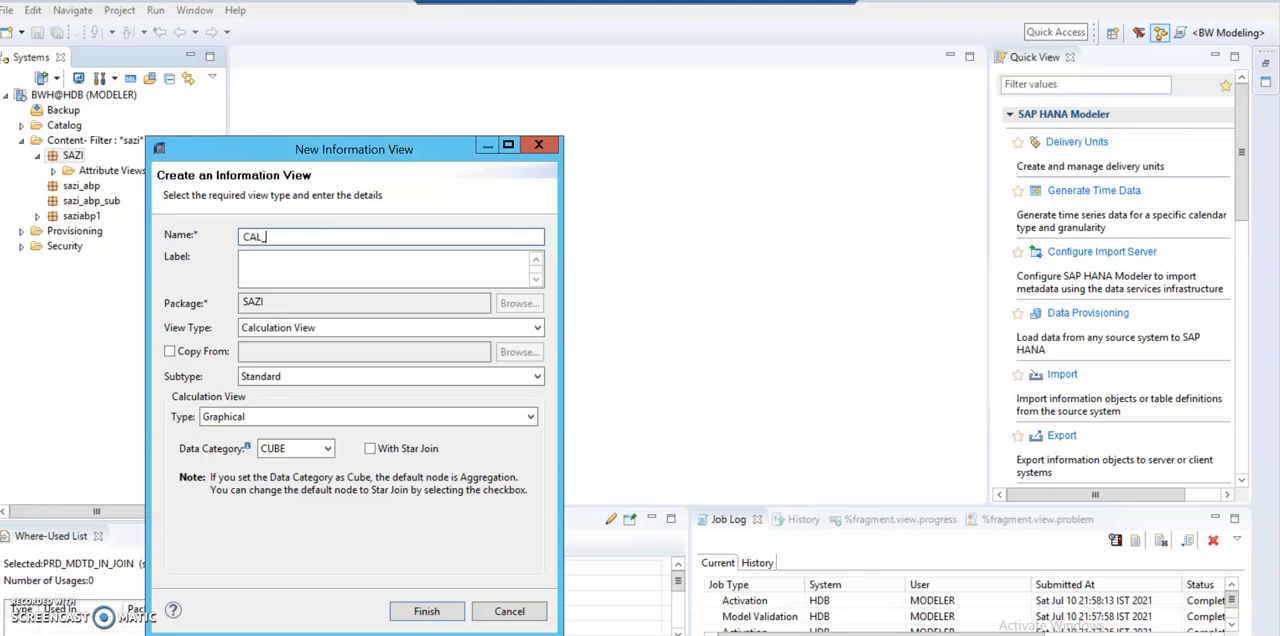
type("_D")
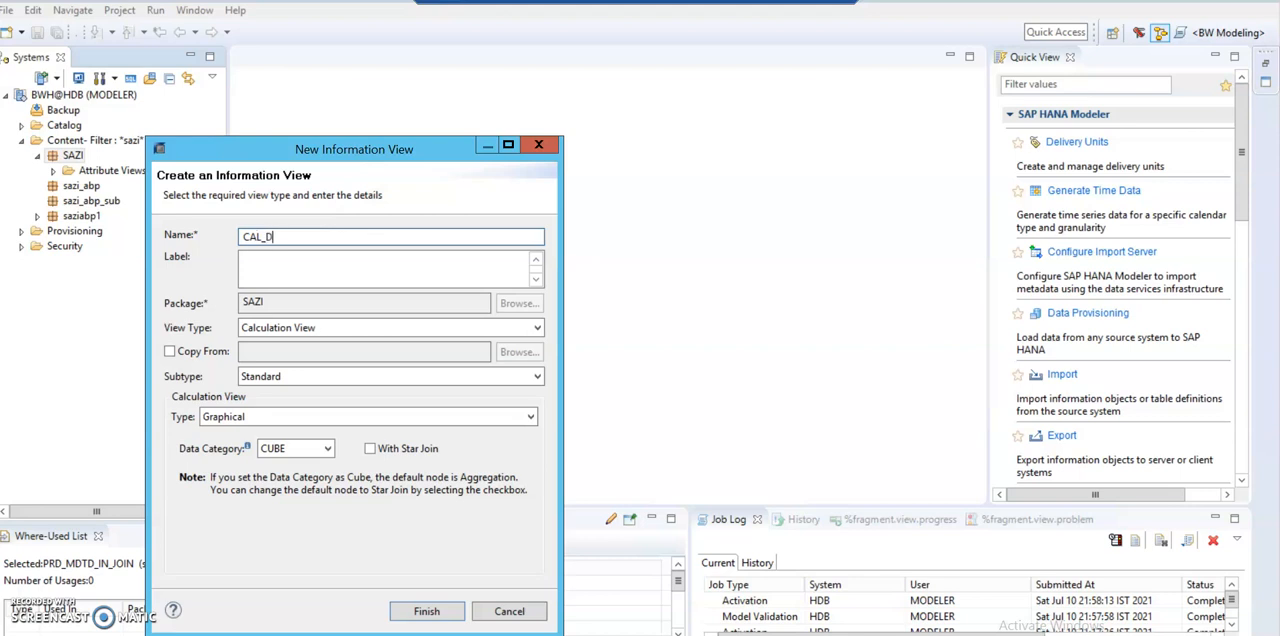
type("IM1")
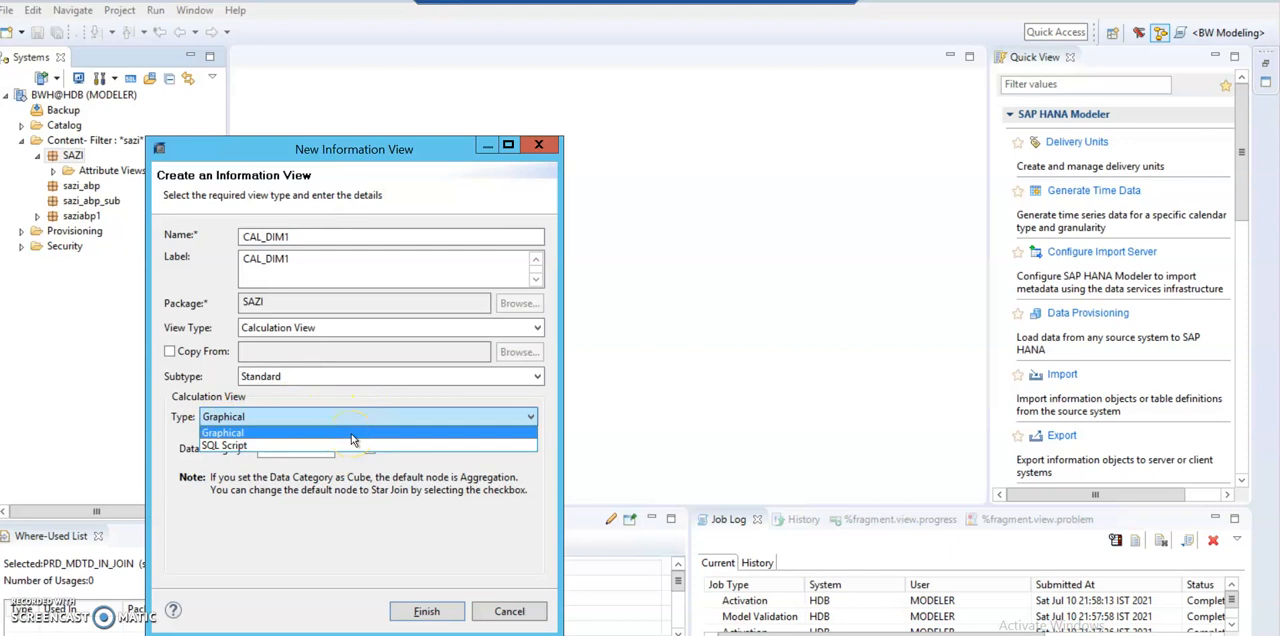
Step: Keep the view Graphical and switch its data category from CUBE to DIMENSION
left_click(224, 432)
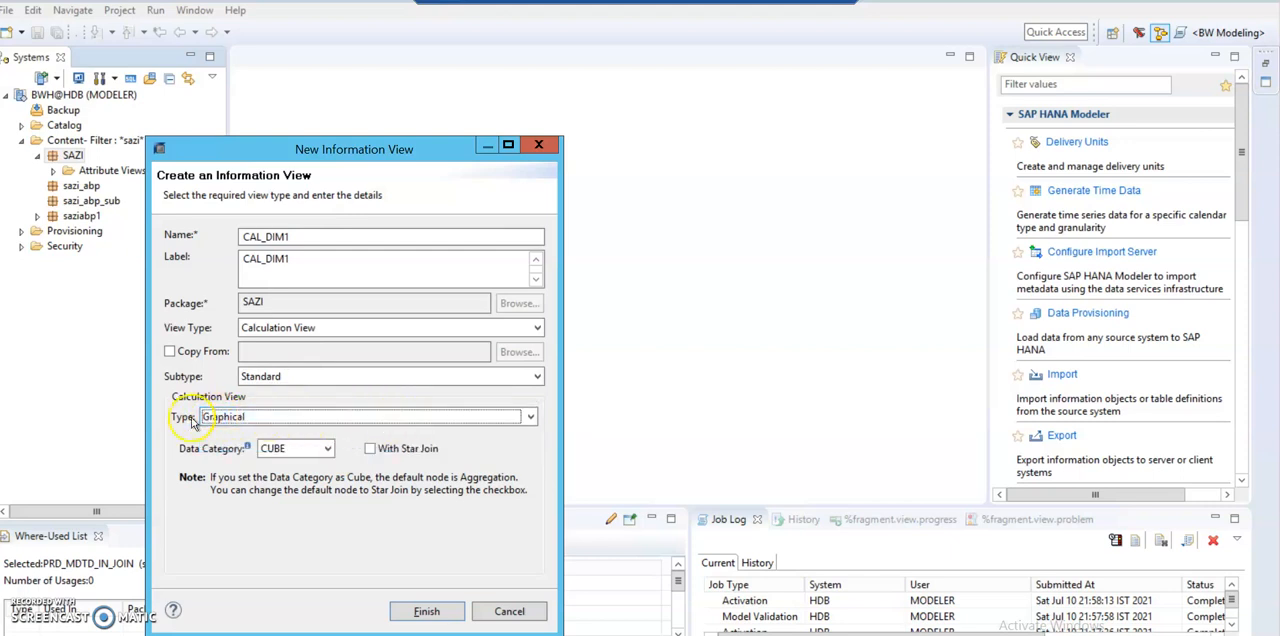
left_click(364, 416)
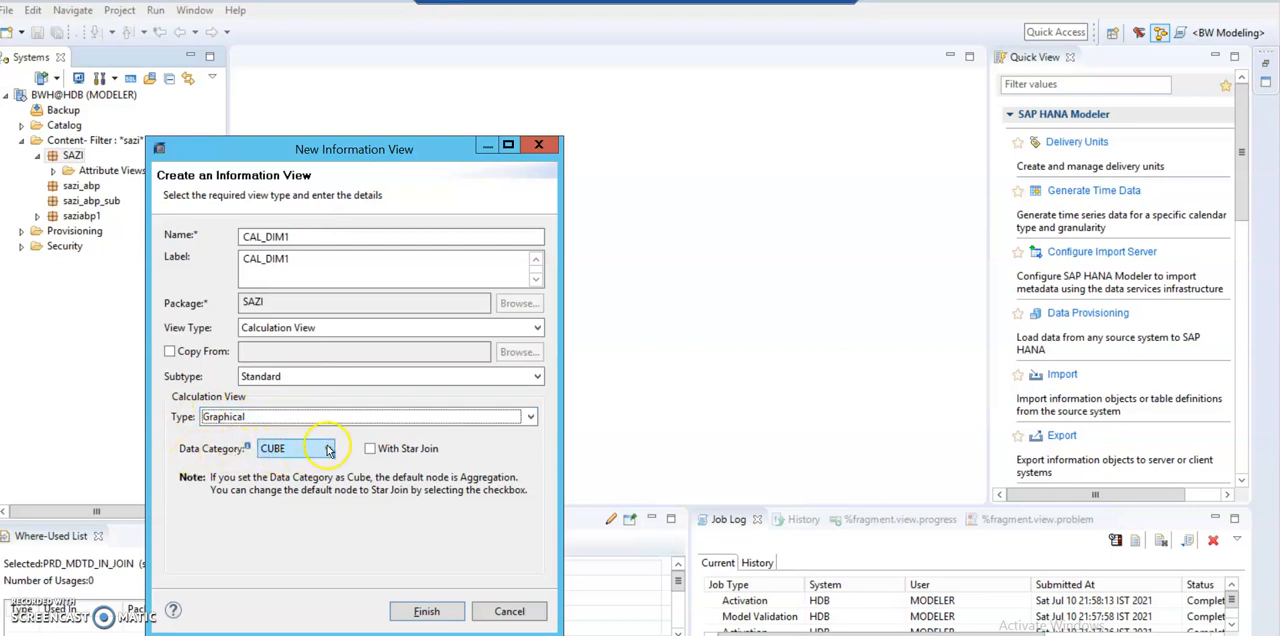
left_click(330, 448)
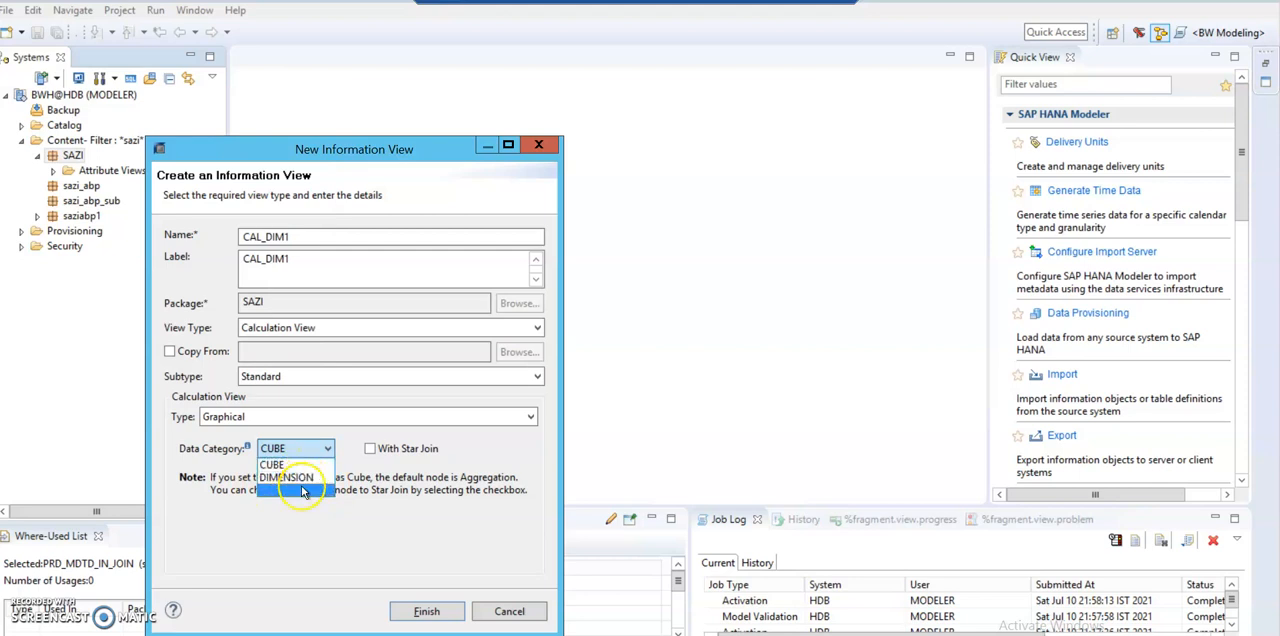
left_click(284, 476)
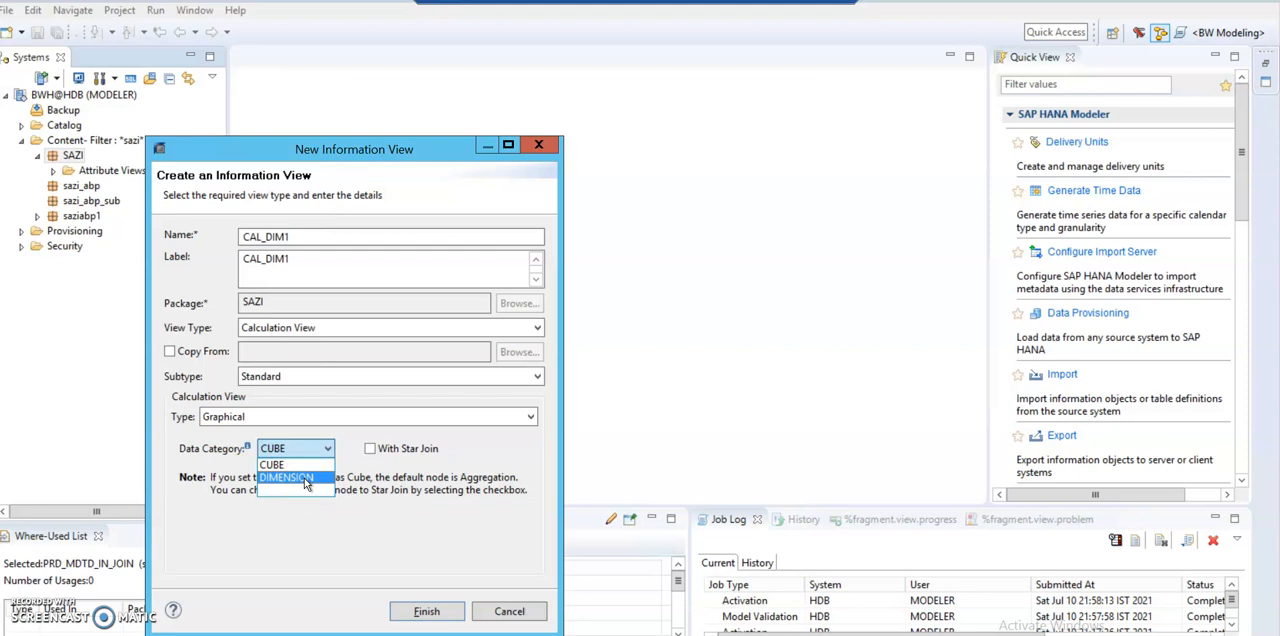
left_click(288, 476)
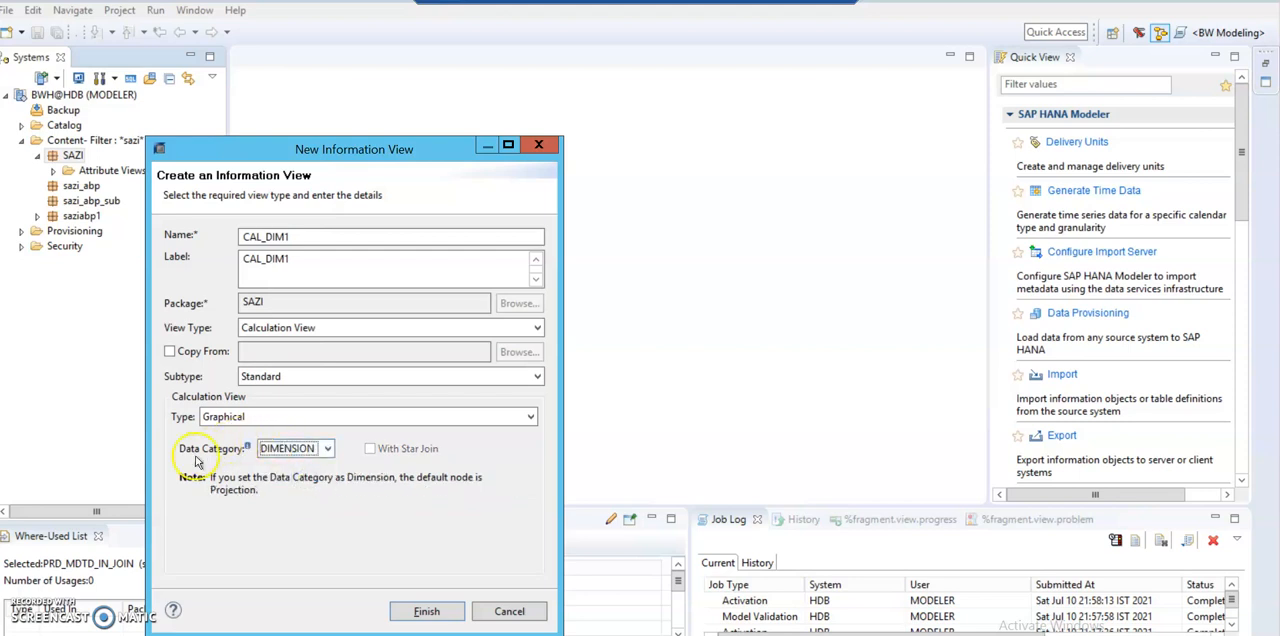
mouse_move(212, 466)
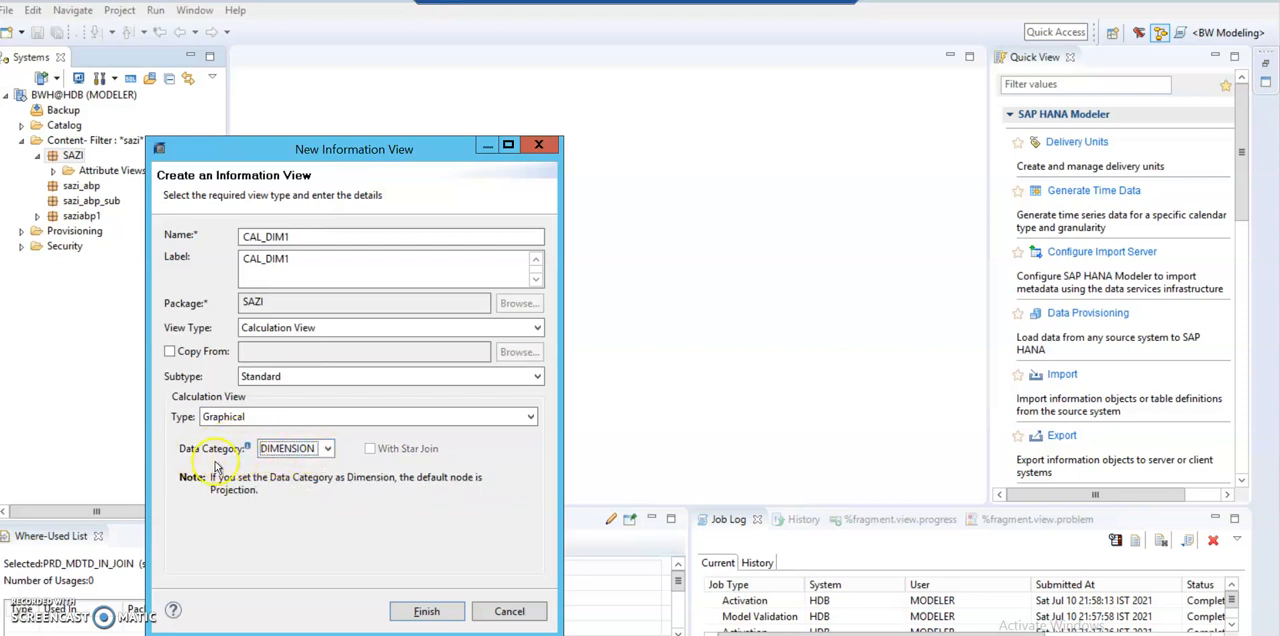
mouse_move(296, 492)
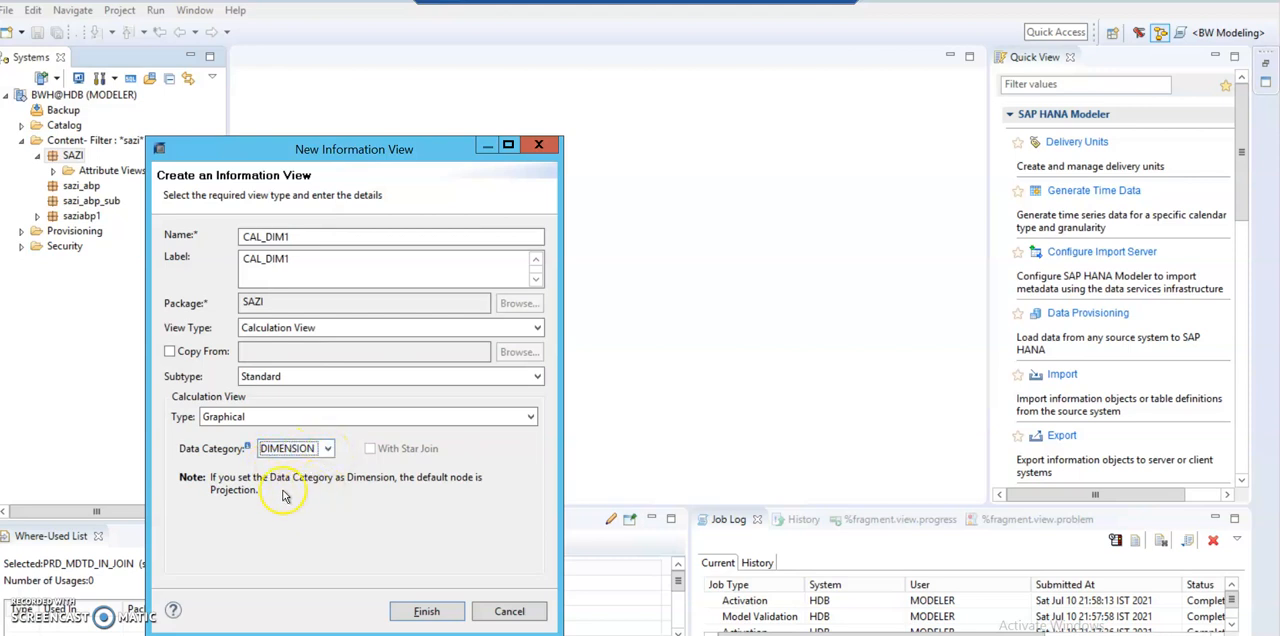
mouse_move(316, 496)
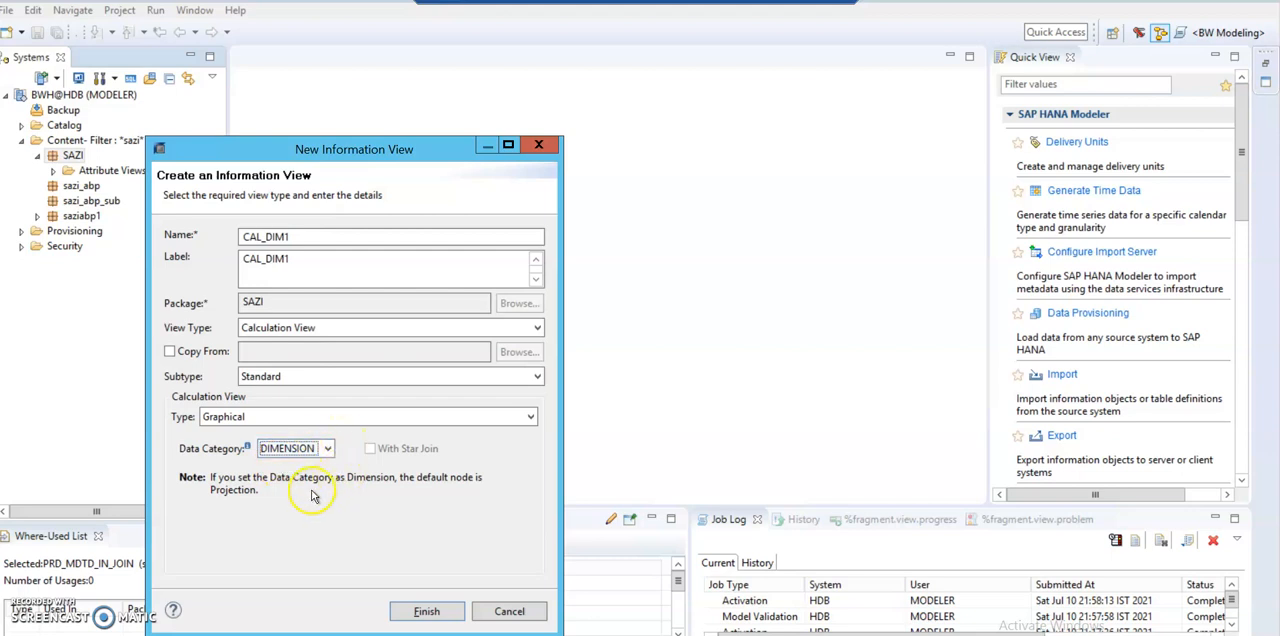
mouse_move(288, 492)
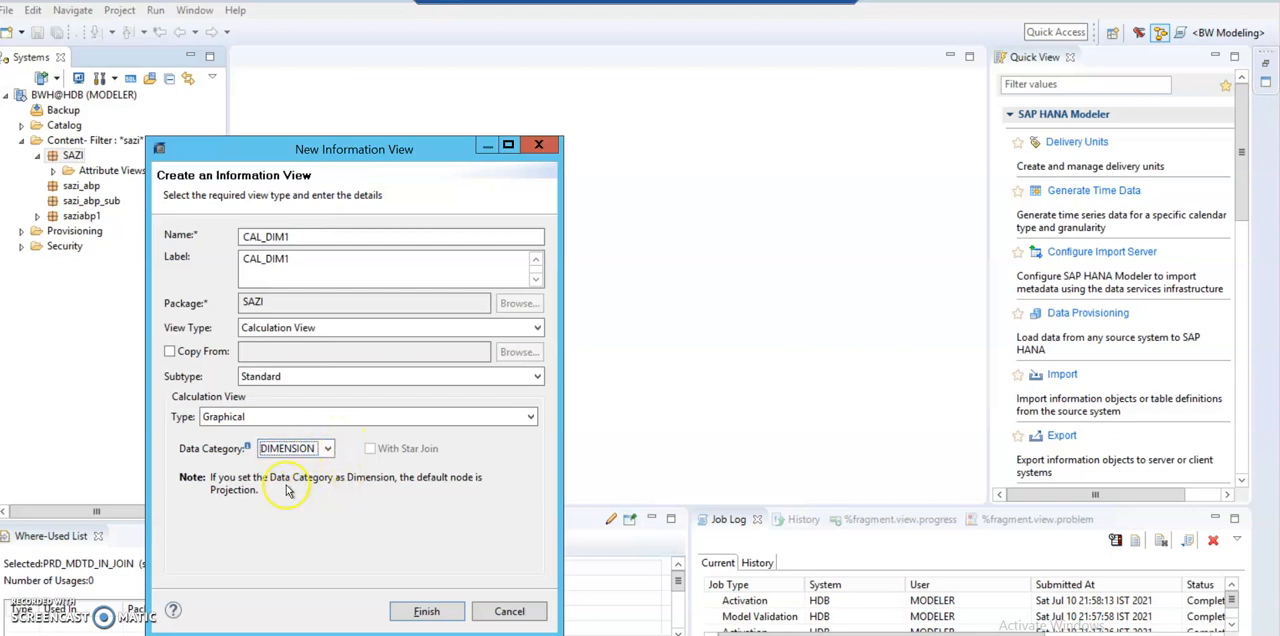
mouse_move(120, 170)
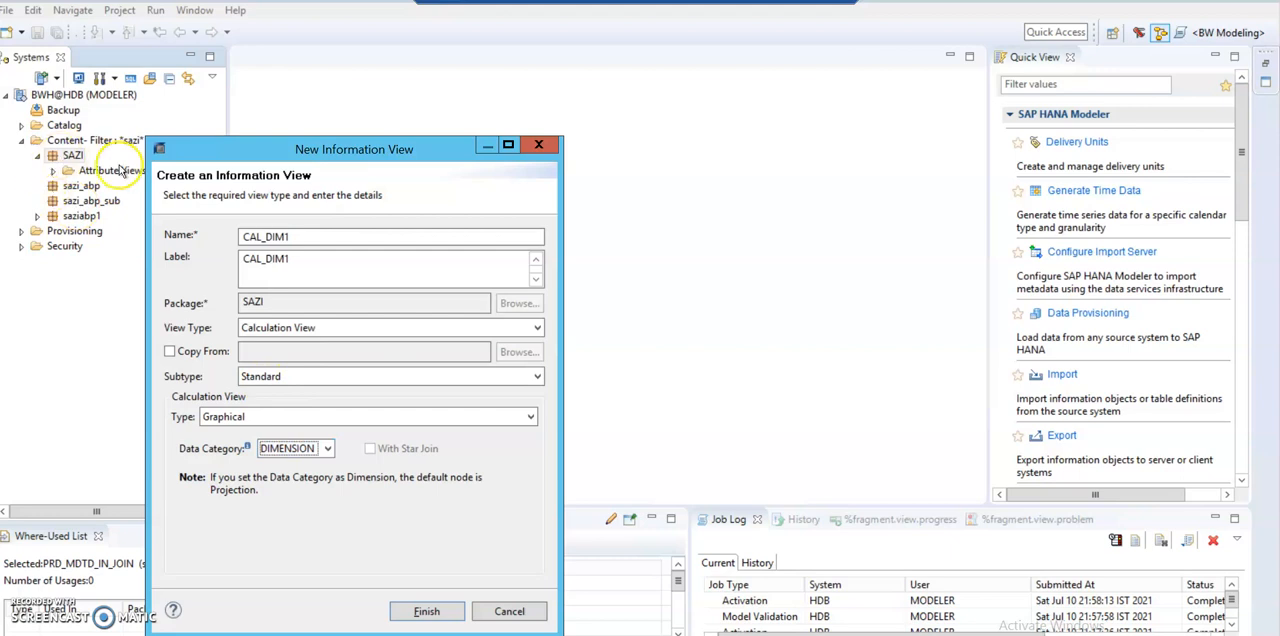
Step: Move the dialog aside and finish creating CAL_DIM1 under SAZI's Calculation Views
left_click_drag(354, 148, 492, 148)
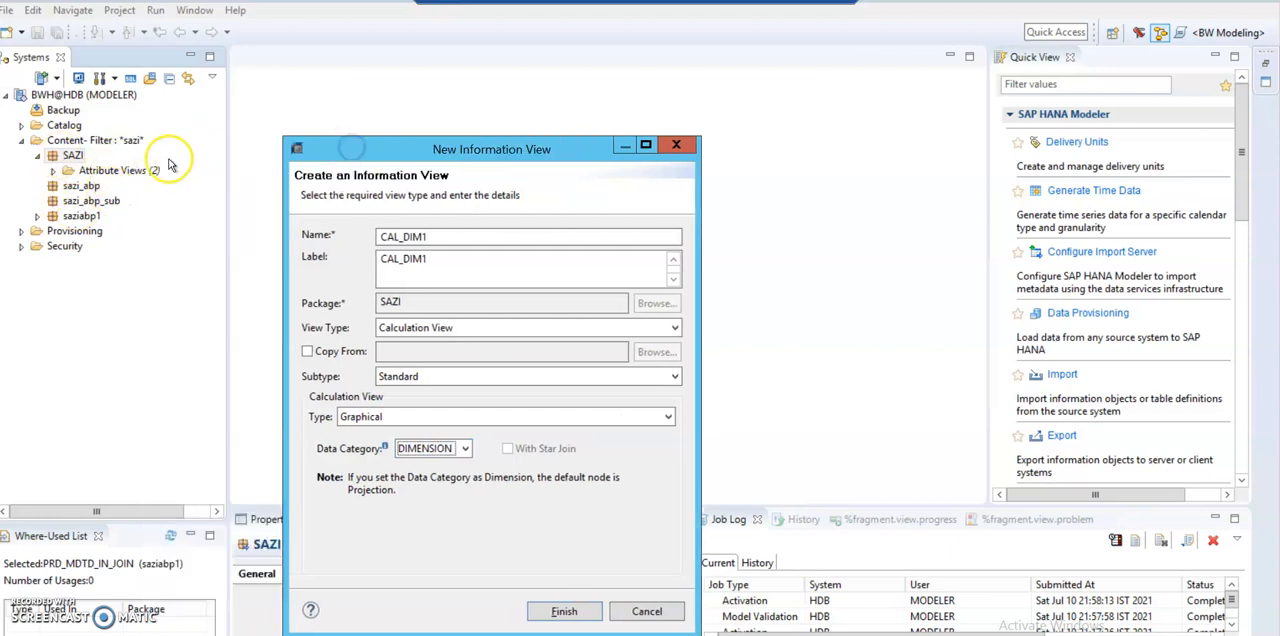
mouse_move(116, 170)
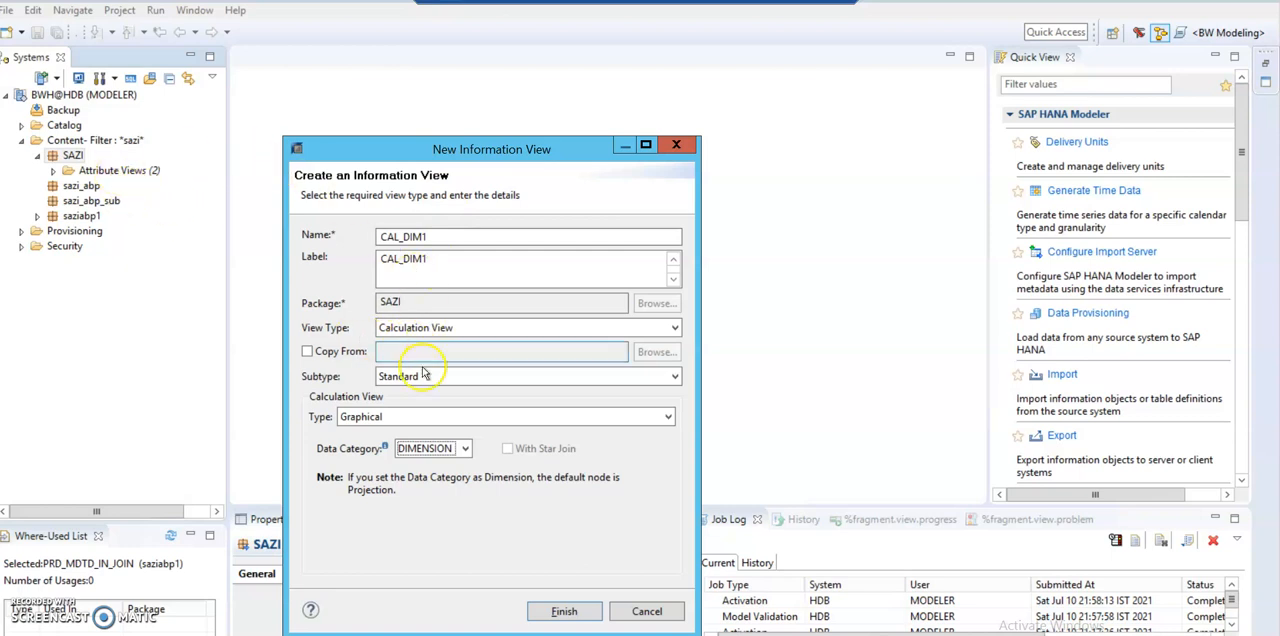
mouse_move(480, 488)
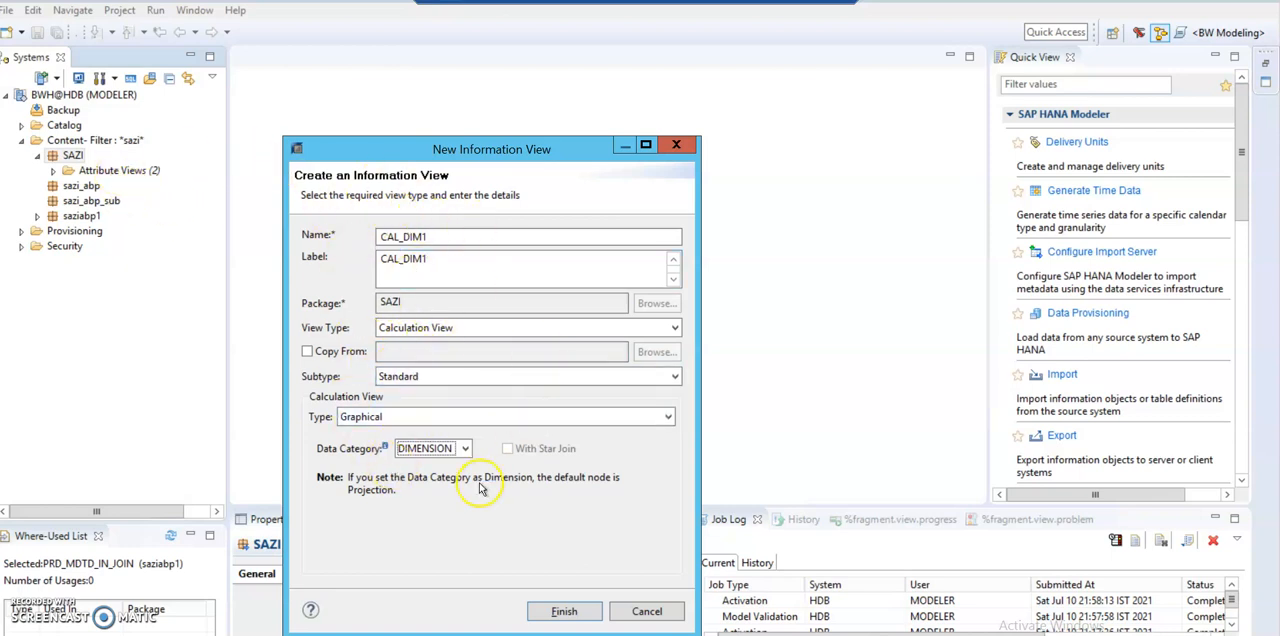
mouse_move(344, 460)
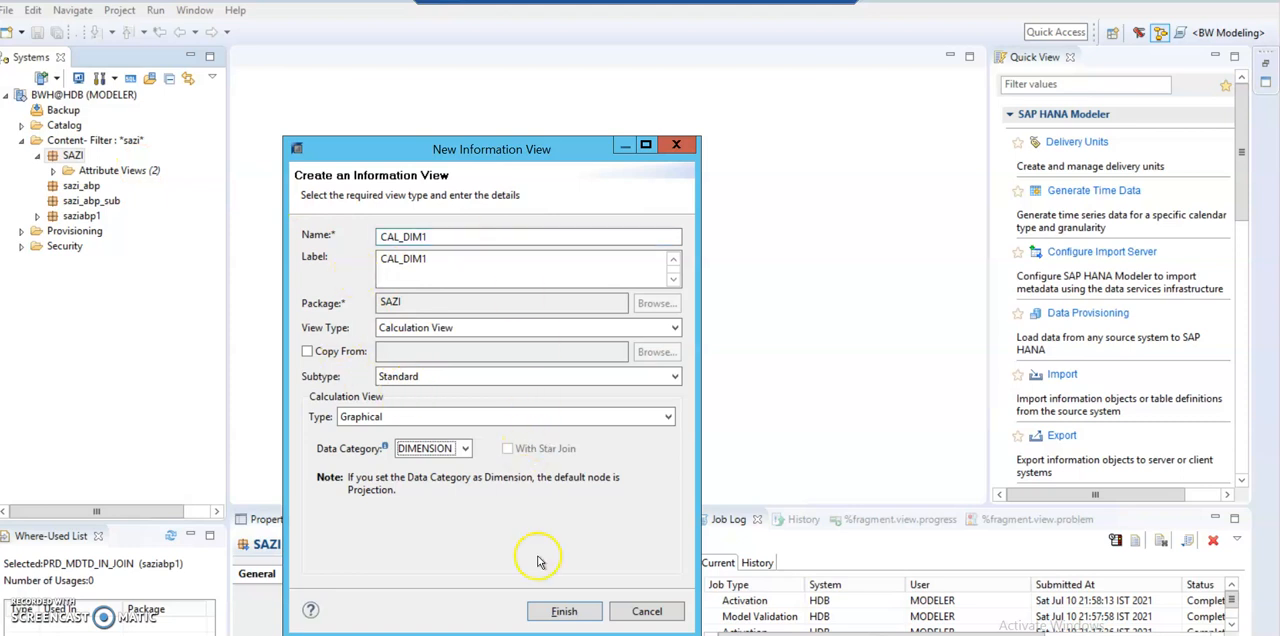
mouse_move(564, 612)
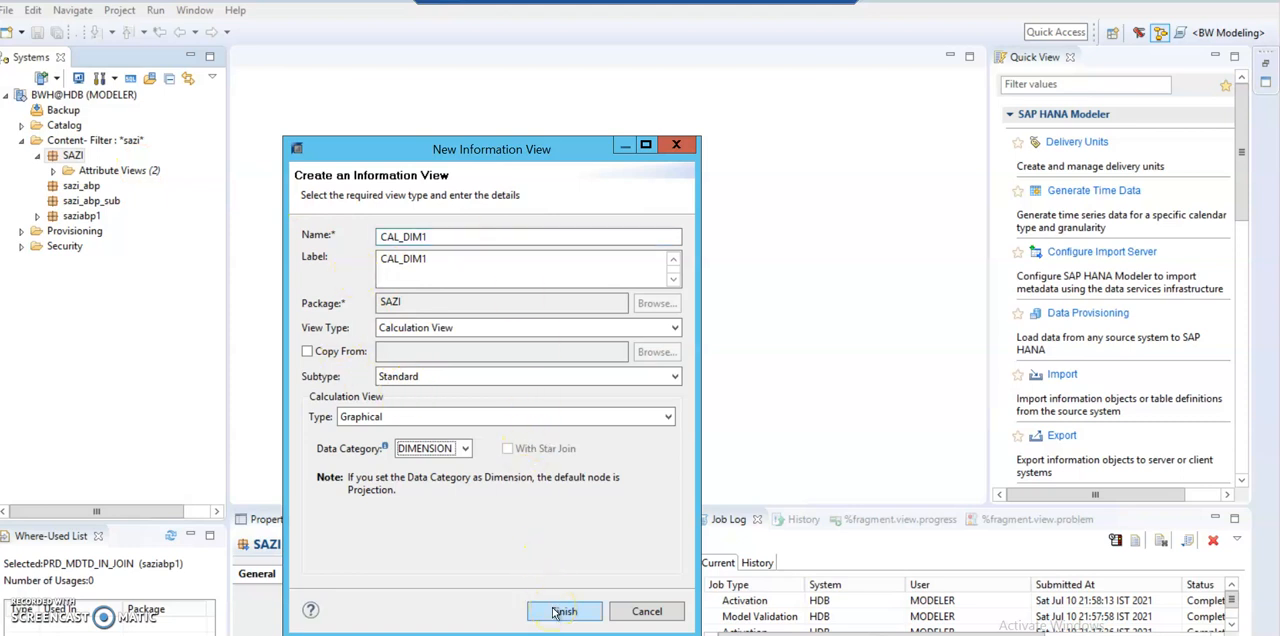
left_click(564, 612)
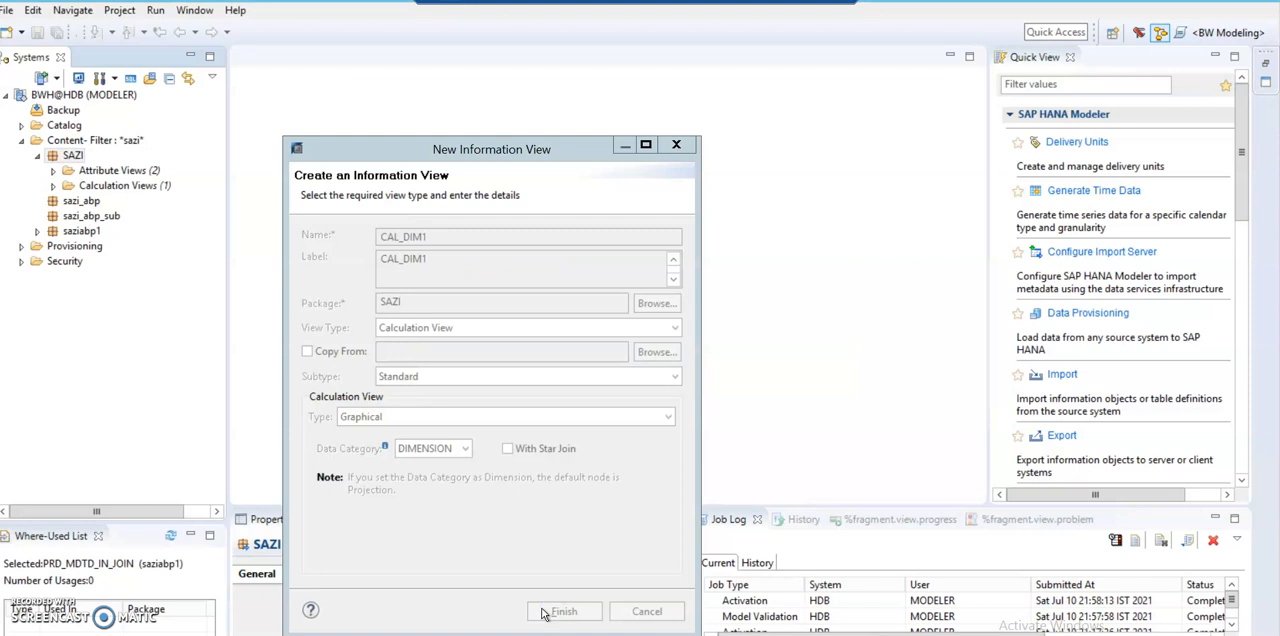
Step: Open CAL_DIM1 in the graphical editor with its Projection and Semantics nodes
left_click(564, 612)
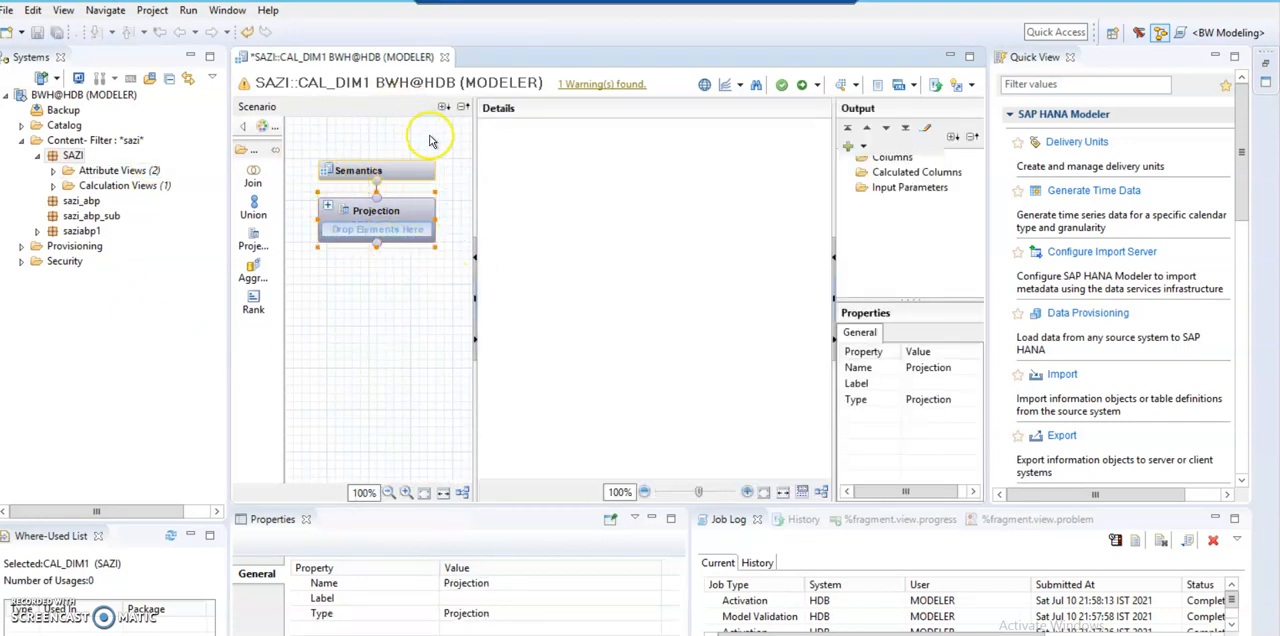
mouse_move(386, 132)
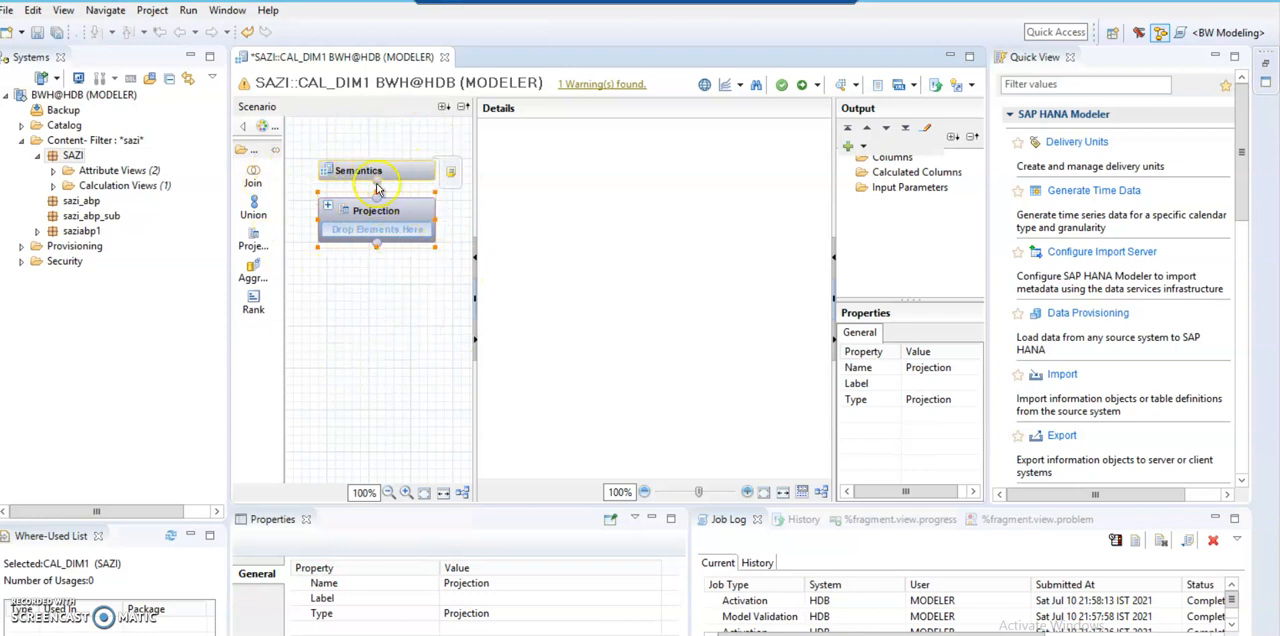
mouse_move(398, 176)
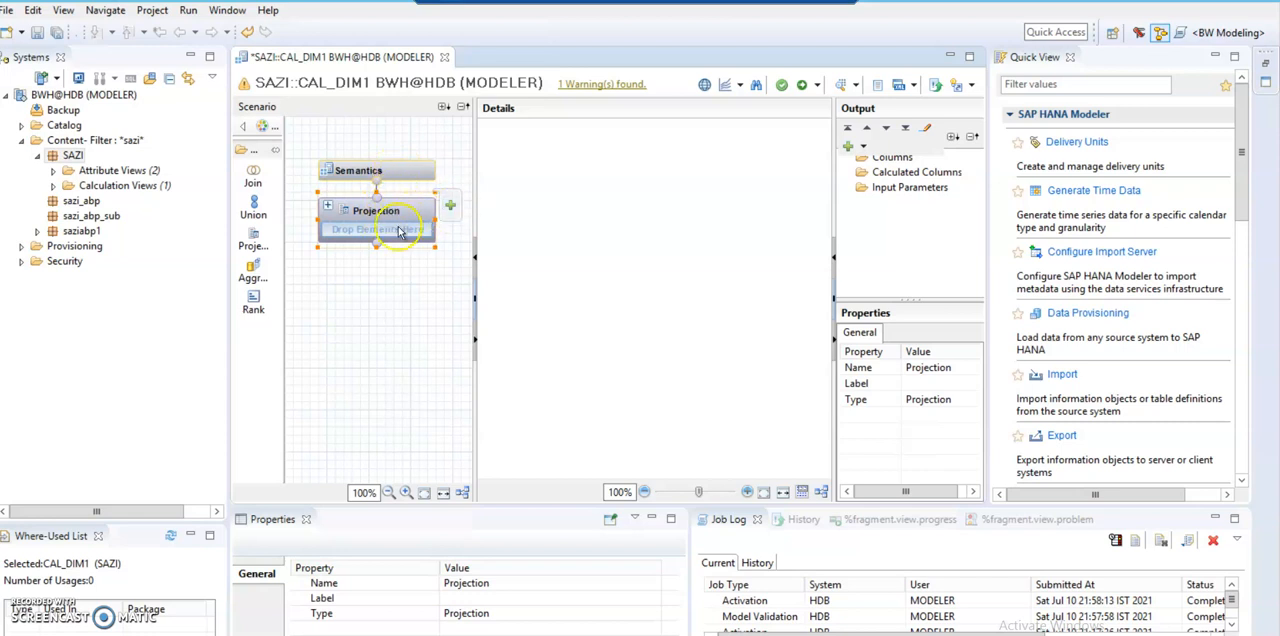
mouse_move(448, 208)
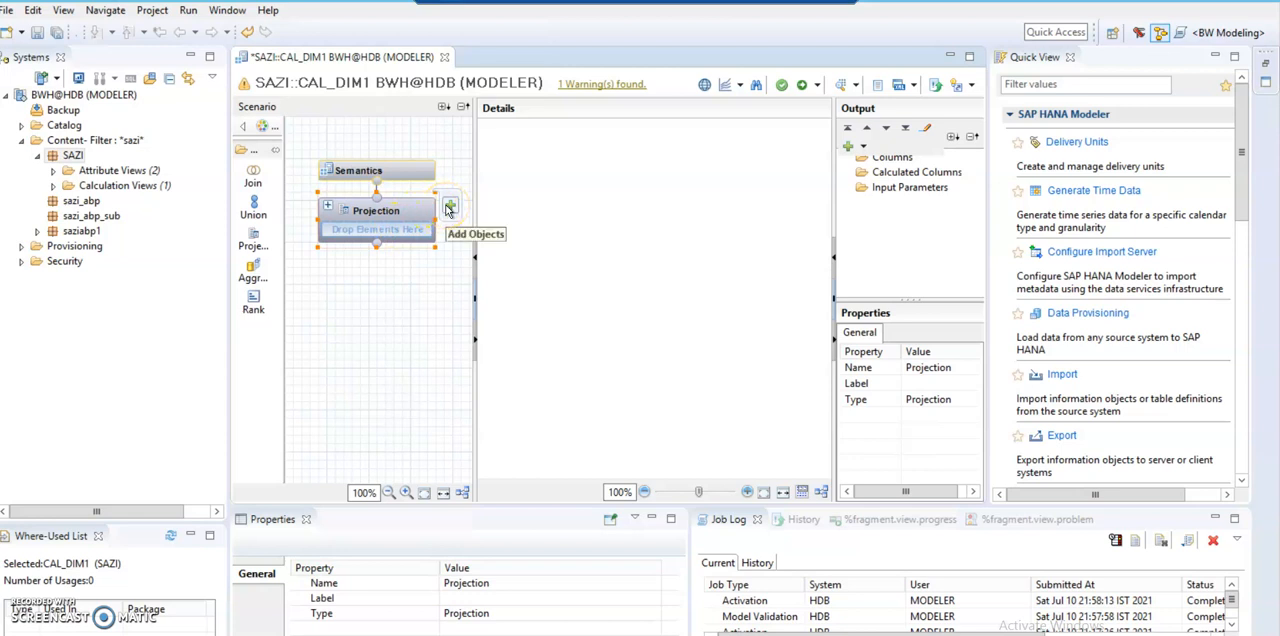
Step: Search for ekko and add the EKKO table from EC6_2_BWH_20APR2020 to the Projection node
left_click(450, 204)
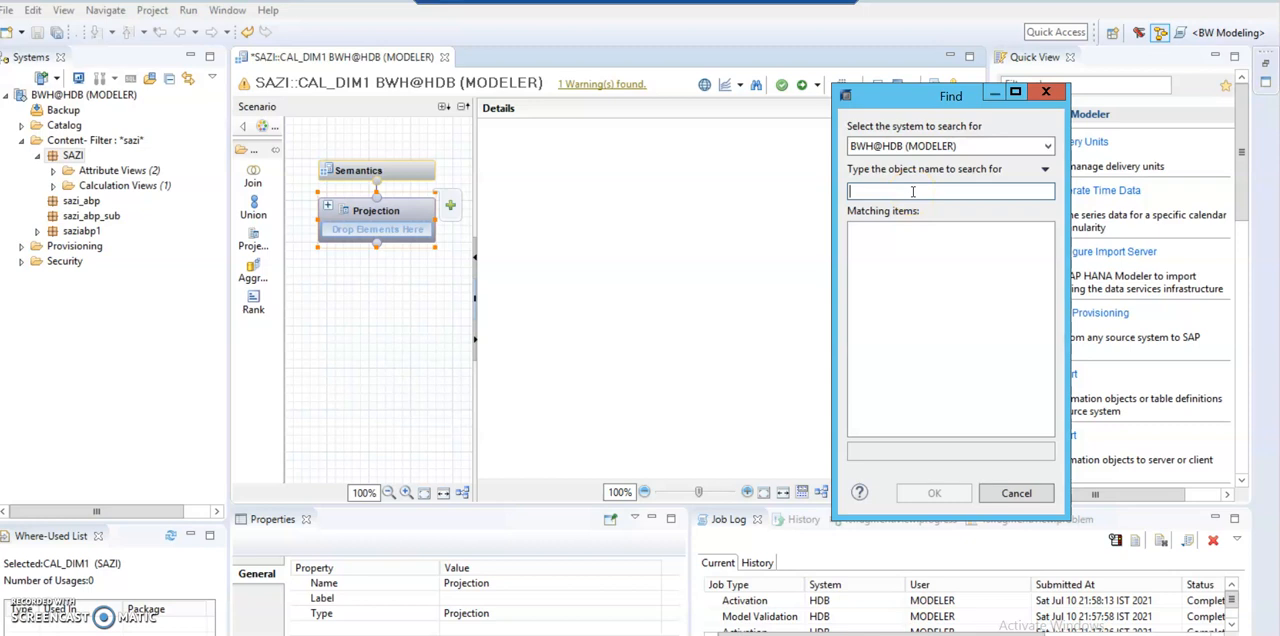
type("ekko")
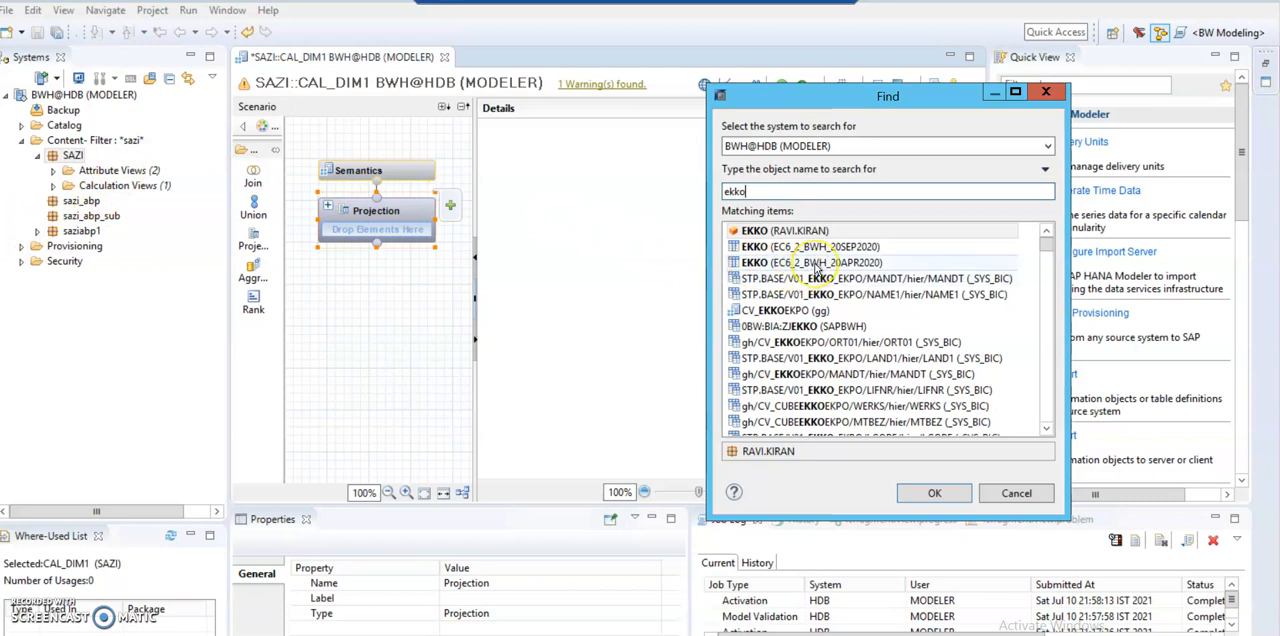
left_click(820, 262)
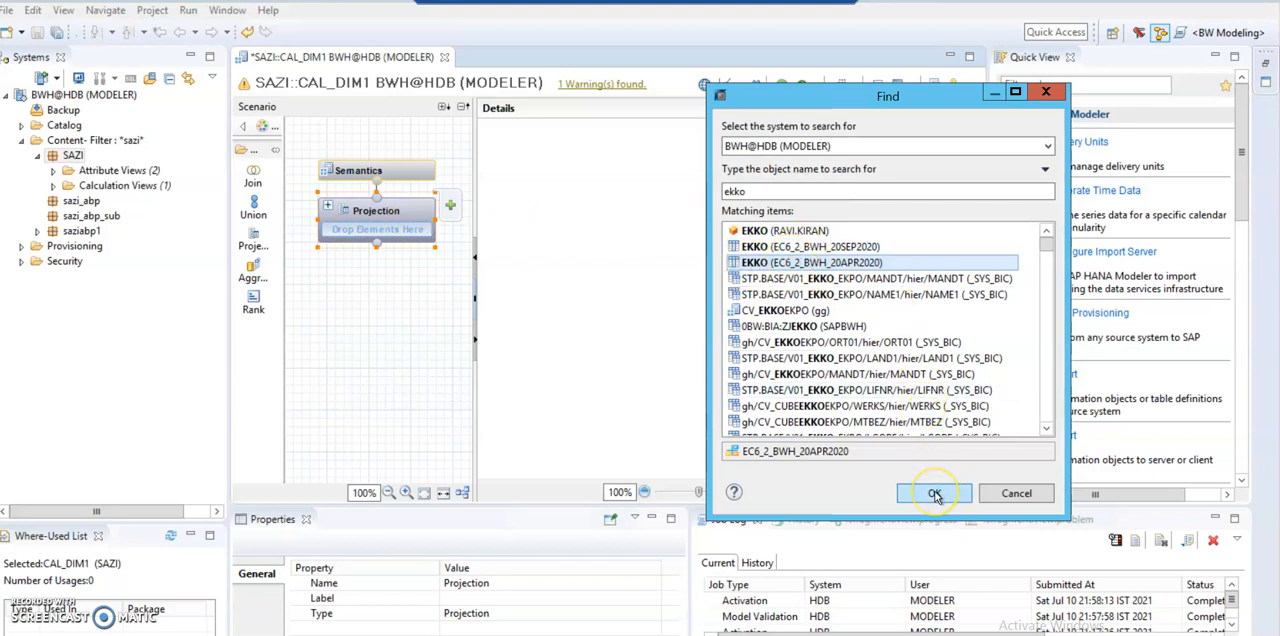
left_click(932, 492)
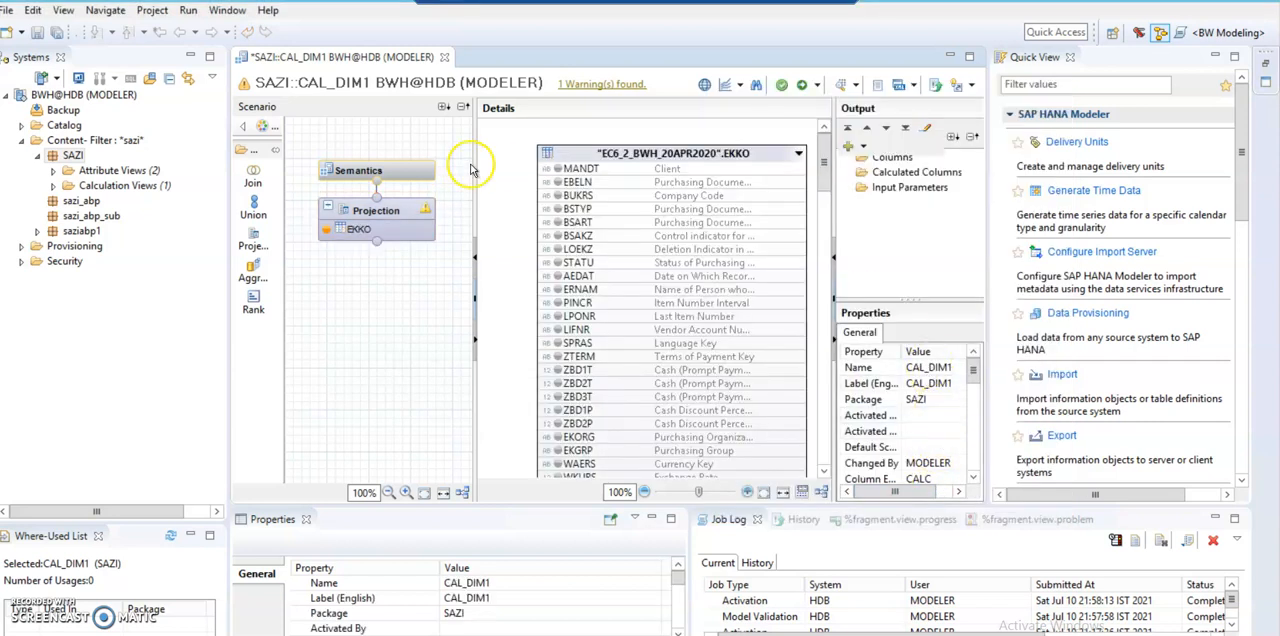
Step: Add MANDT, EBELN, BUKRS, BSTYP, AEDAT, ERNAM, LIFNR and WAERS to the Projection output
left_click(580, 168)
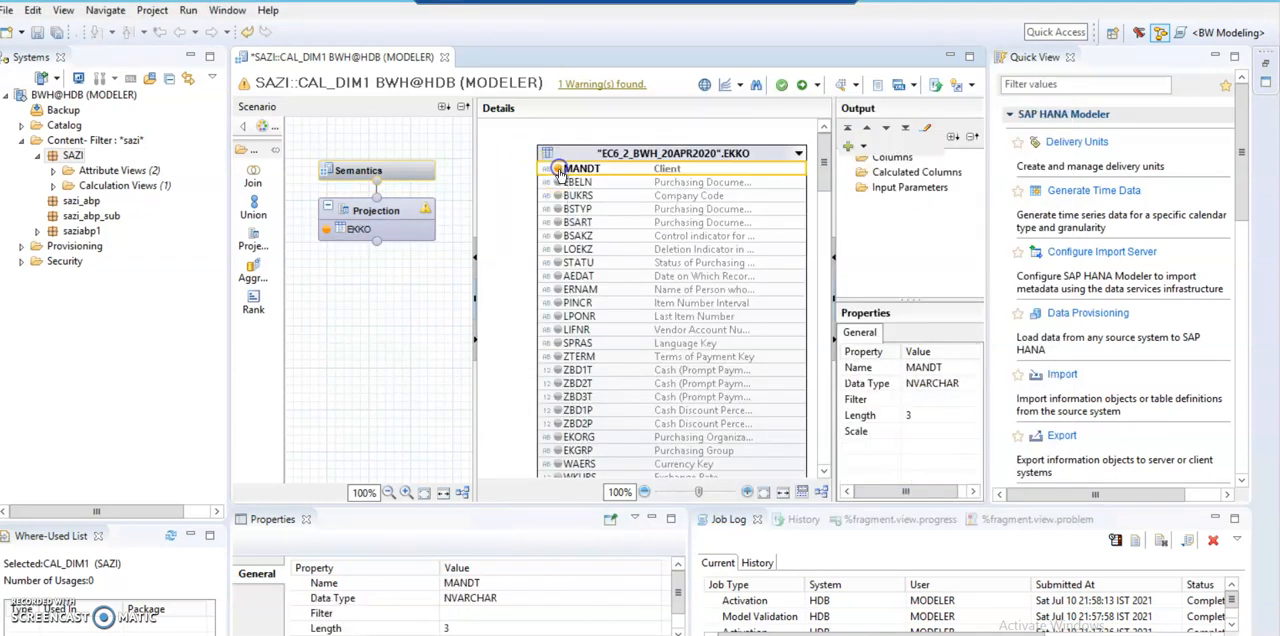
left_click(576, 182)
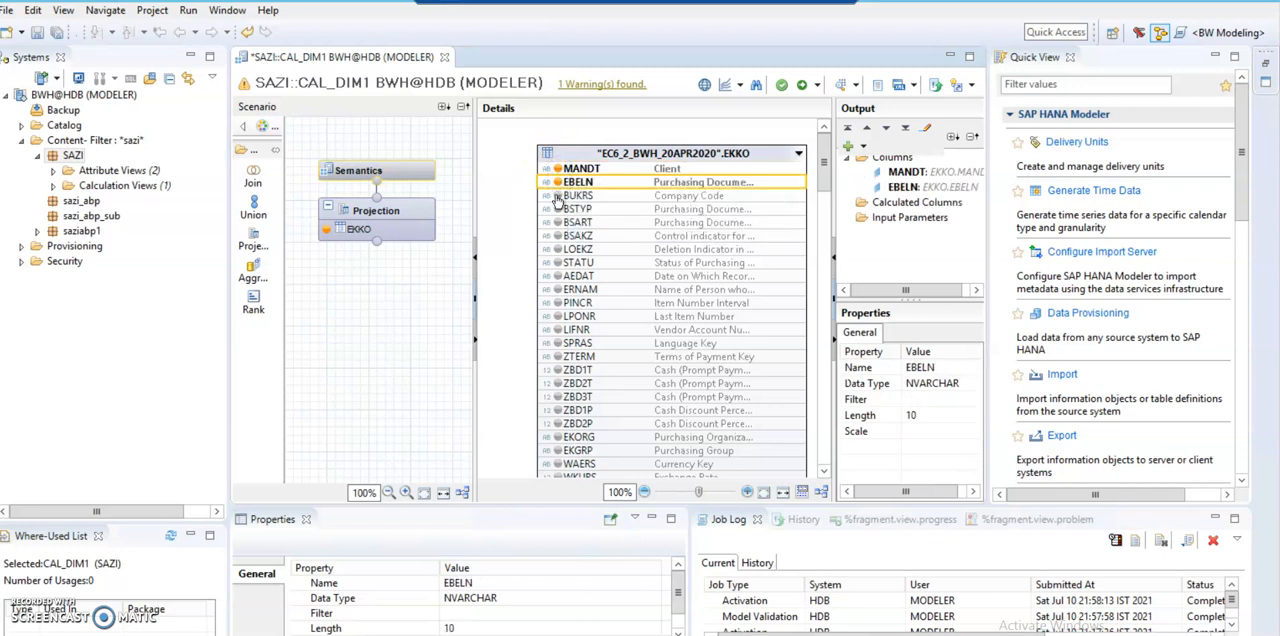
left_click(578, 196)
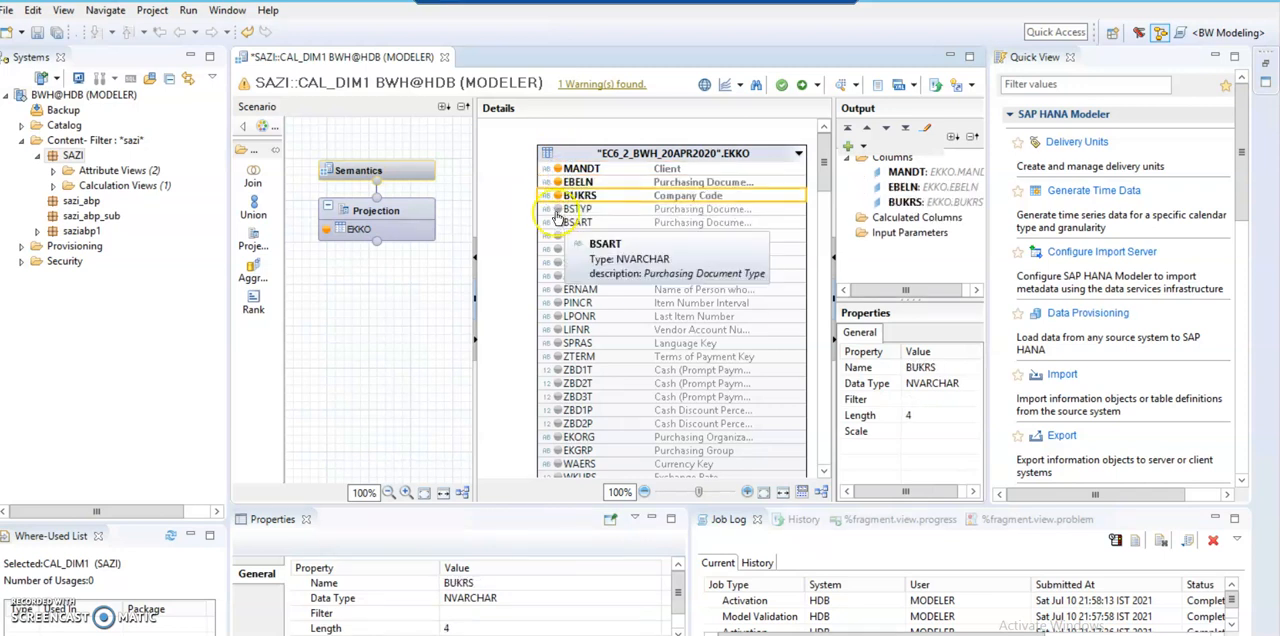
left_click(576, 208)
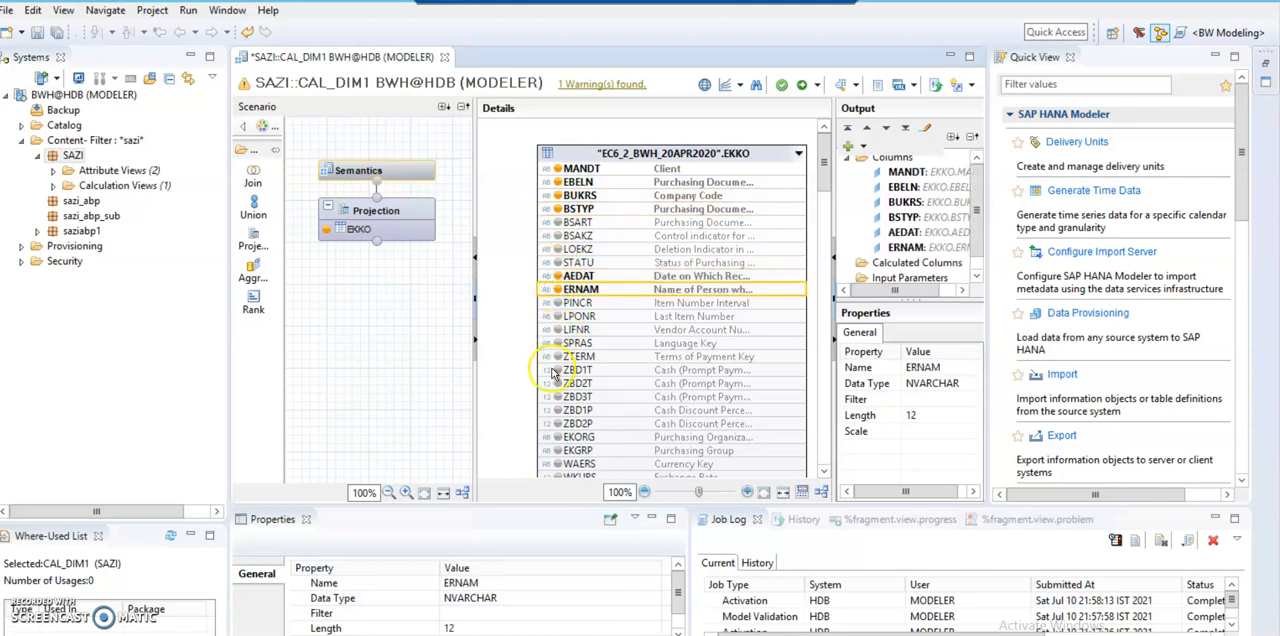
left_click(578, 330)
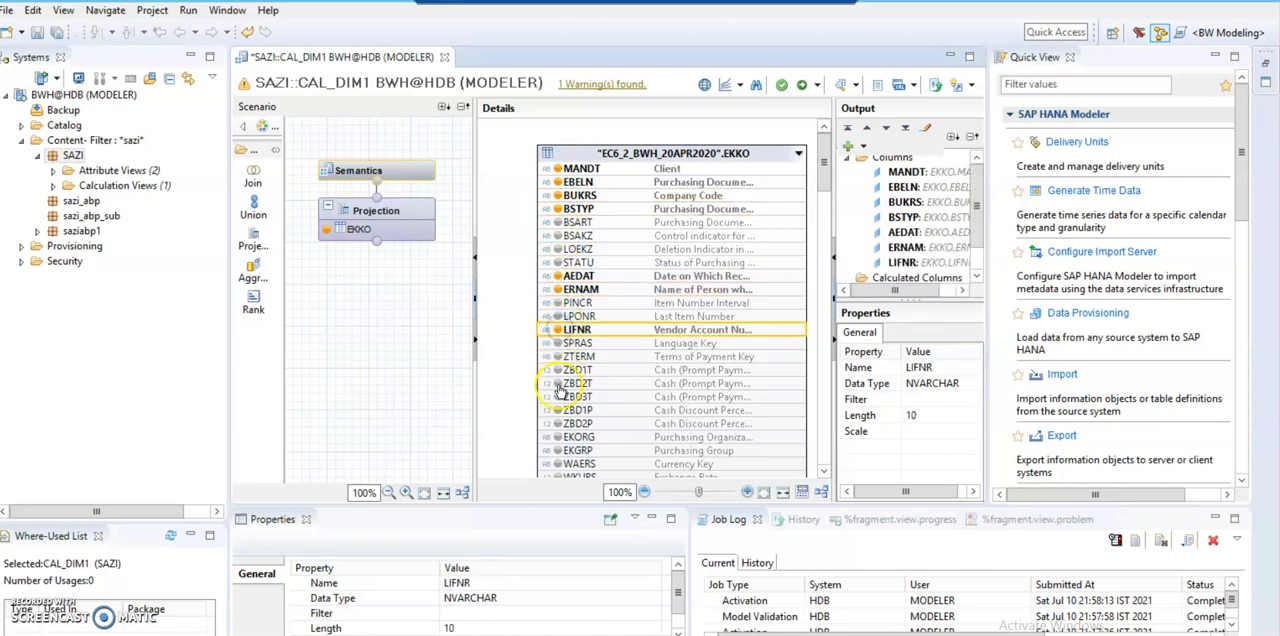
left_click(580, 464)
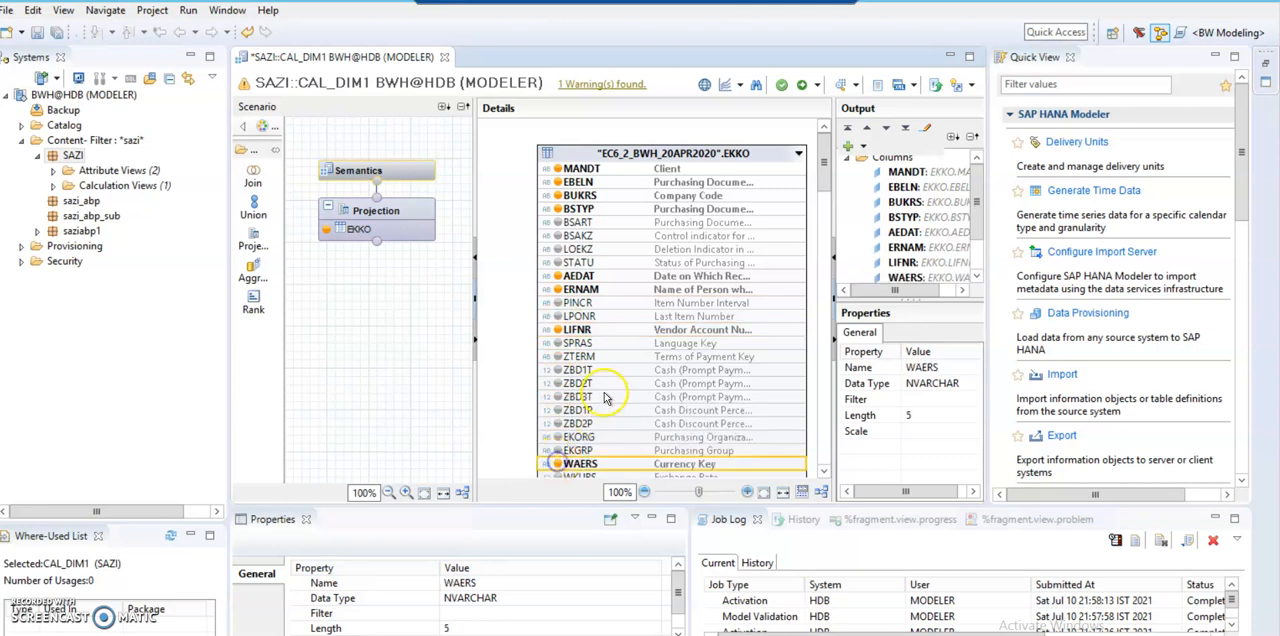
mouse_move(404, 170)
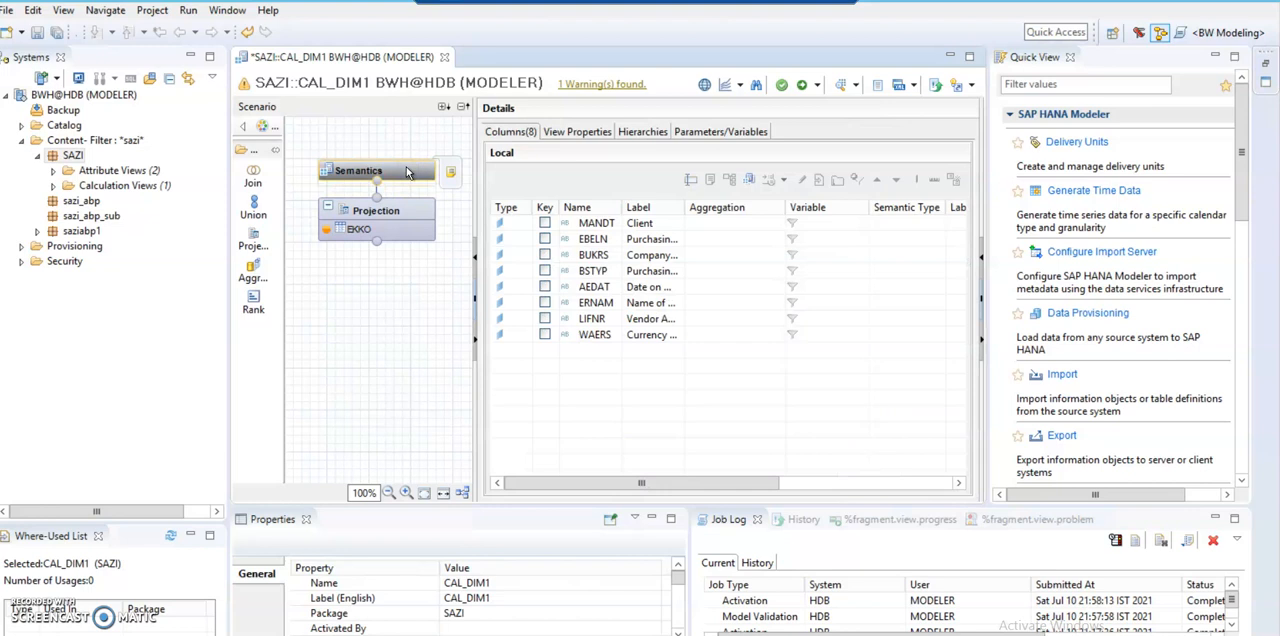
Step: Review the projected columns in Semantics and expand SAZI's Attribute Views folder
left_click(376, 210)
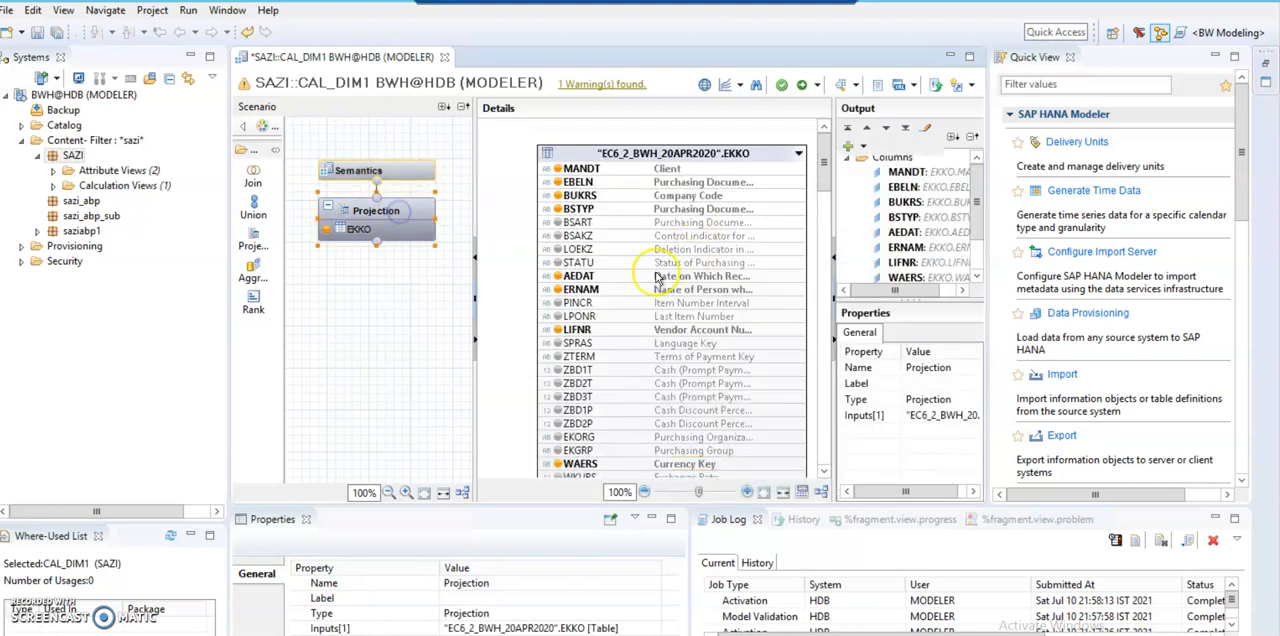
mouse_move(410, 168)
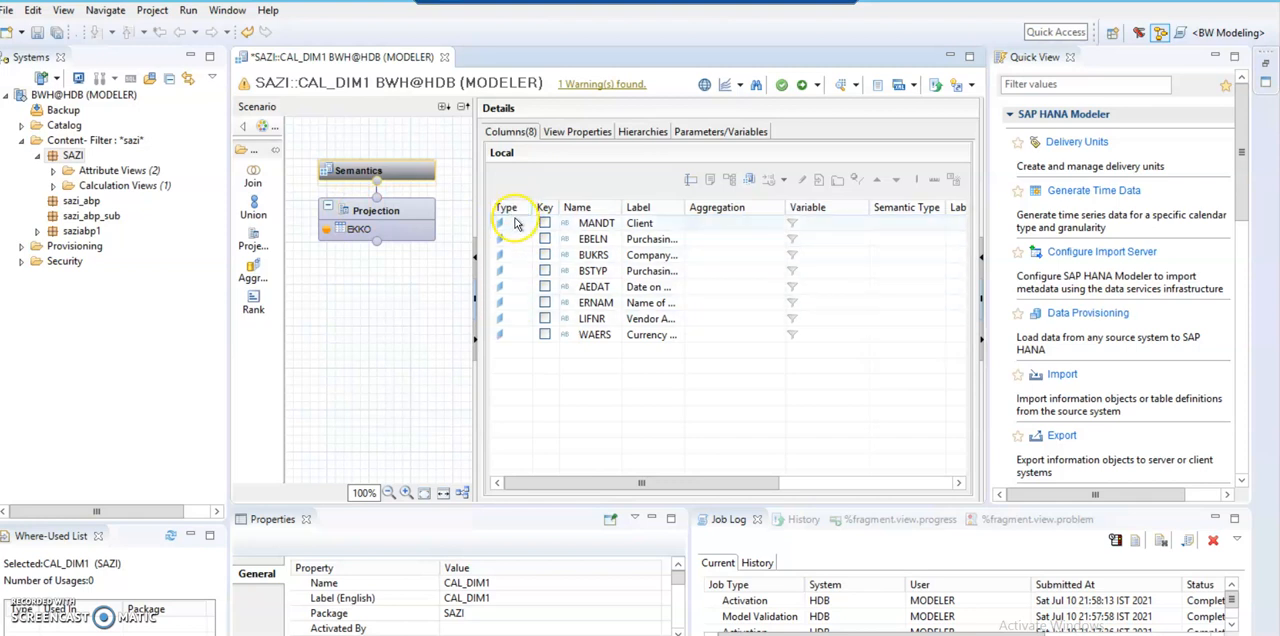
mouse_move(518, 348)
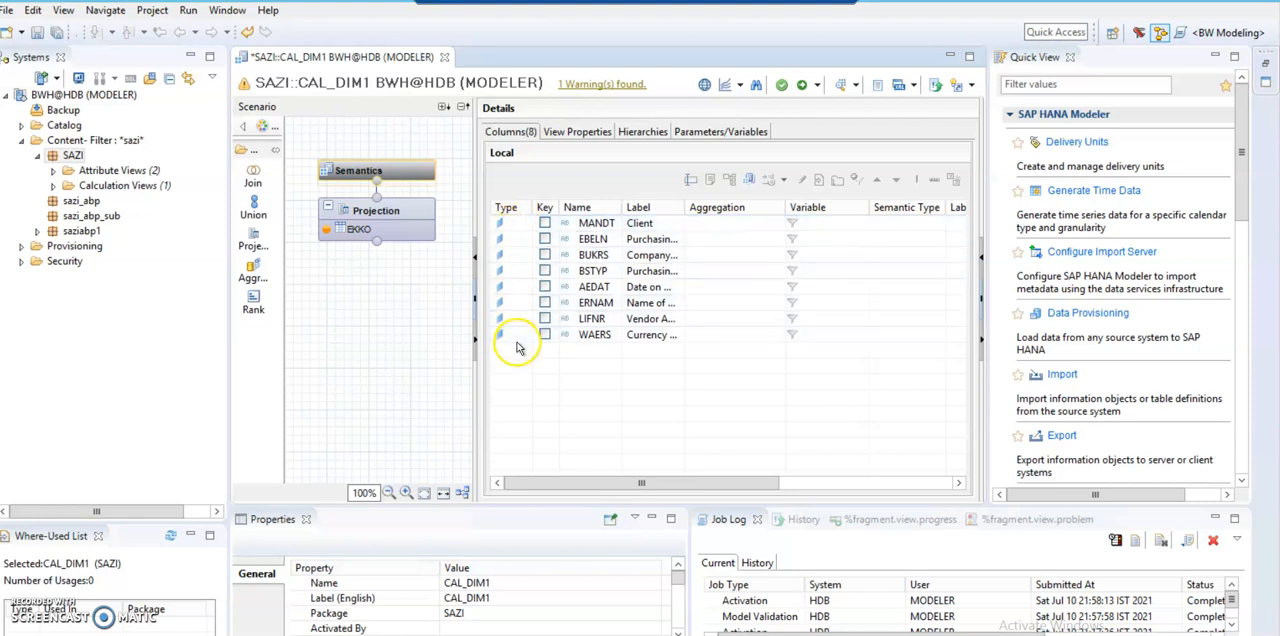
left_click(508, 208)
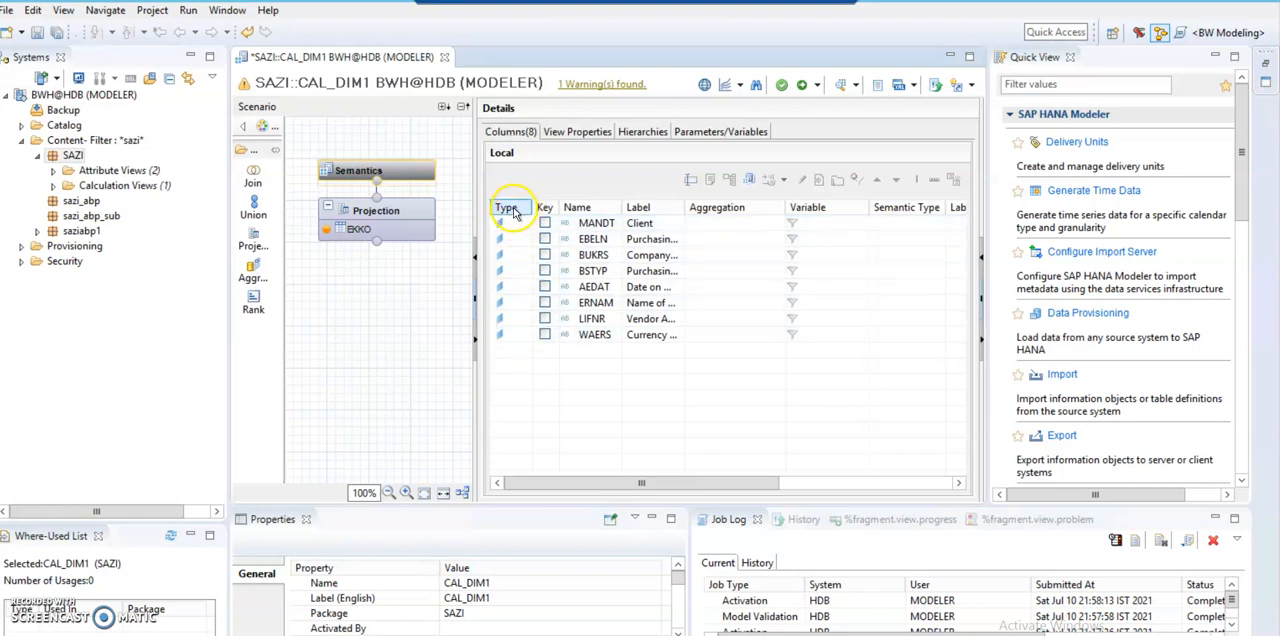
left_click(508, 208)
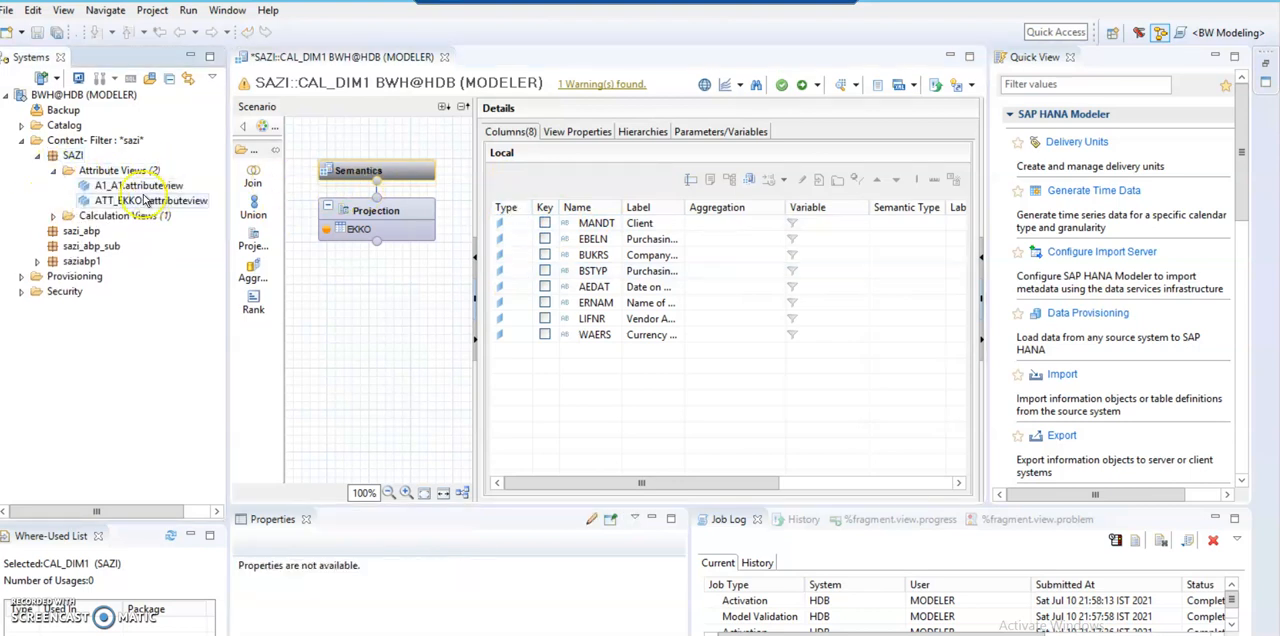
Step: Open ATT_EKKO1 in a second editor and return to the CAL_DIM1 tab
right_click(136, 200)
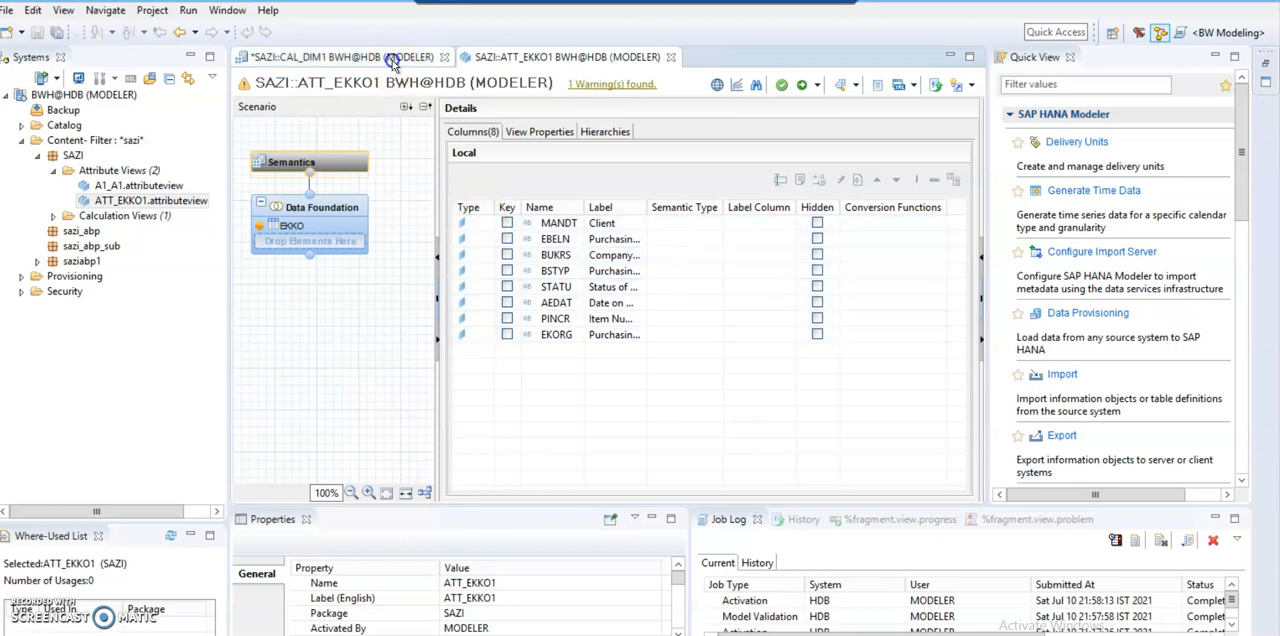
left_click(340, 56)
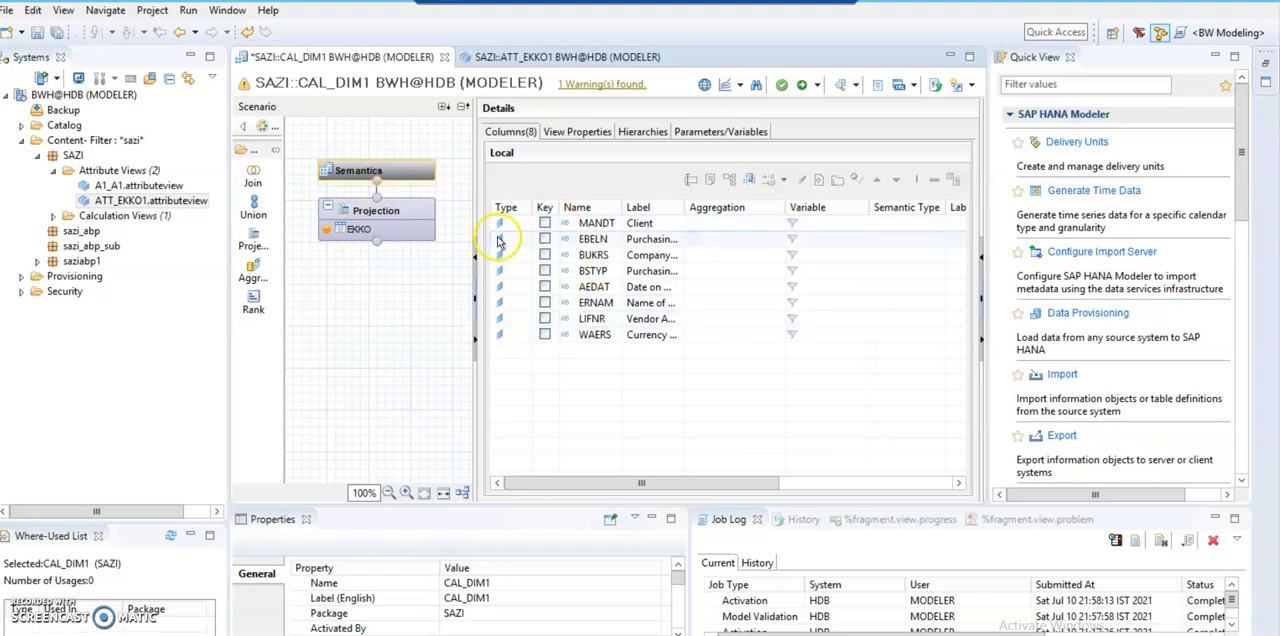
mouse_move(504, 350)
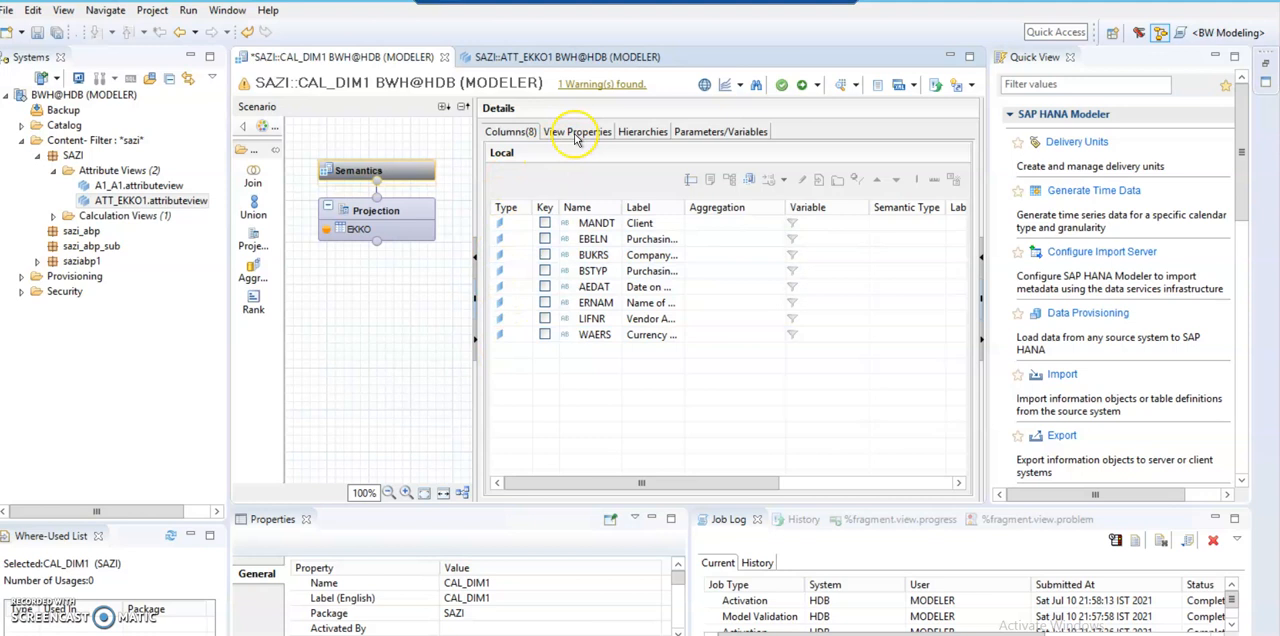
Step: In View Properties, set CAL_DIM1's Default Client to Cross Client
left_click(576, 132)
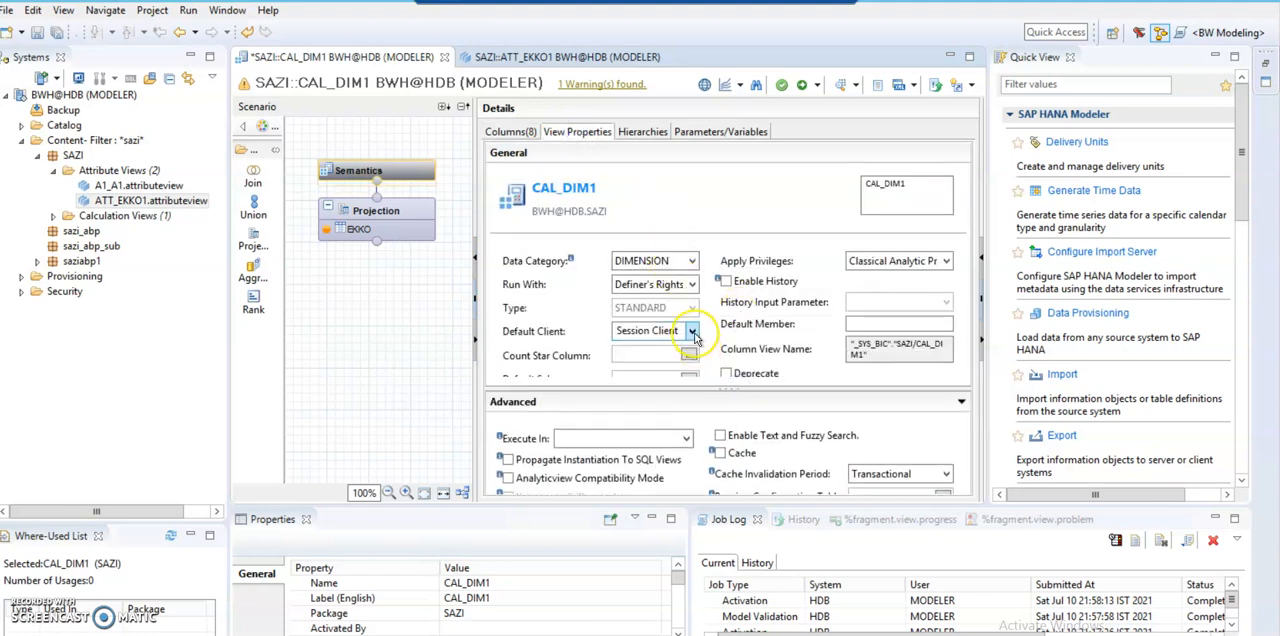
left_click(692, 332)
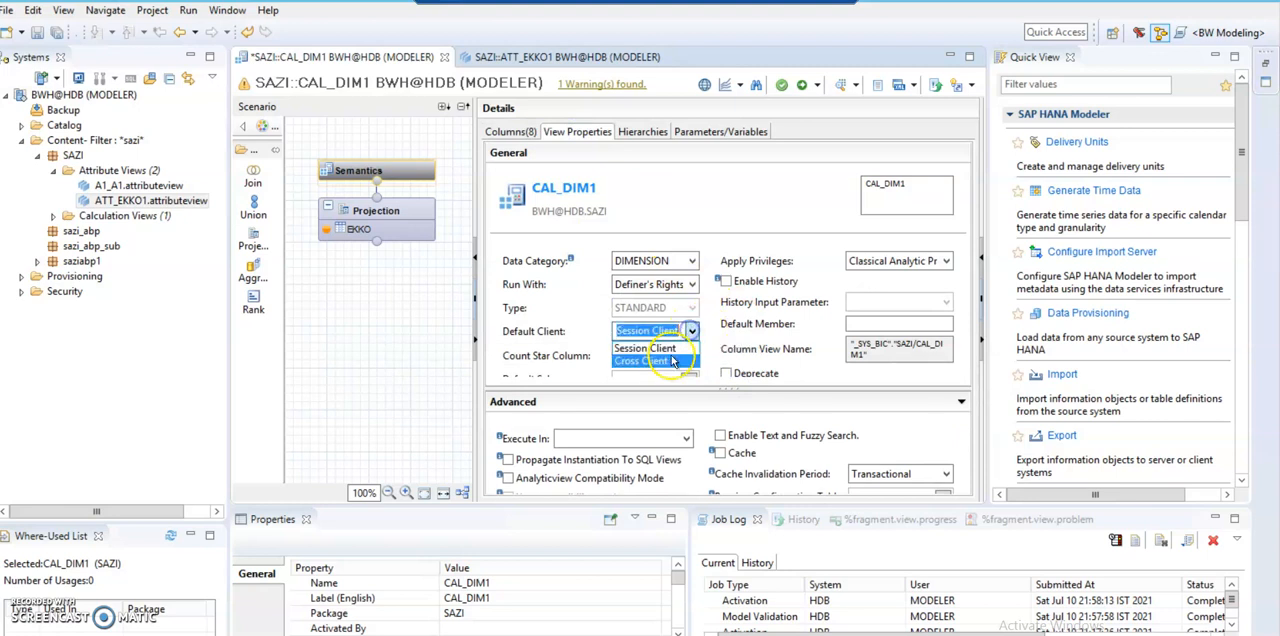
left_click(640, 360)
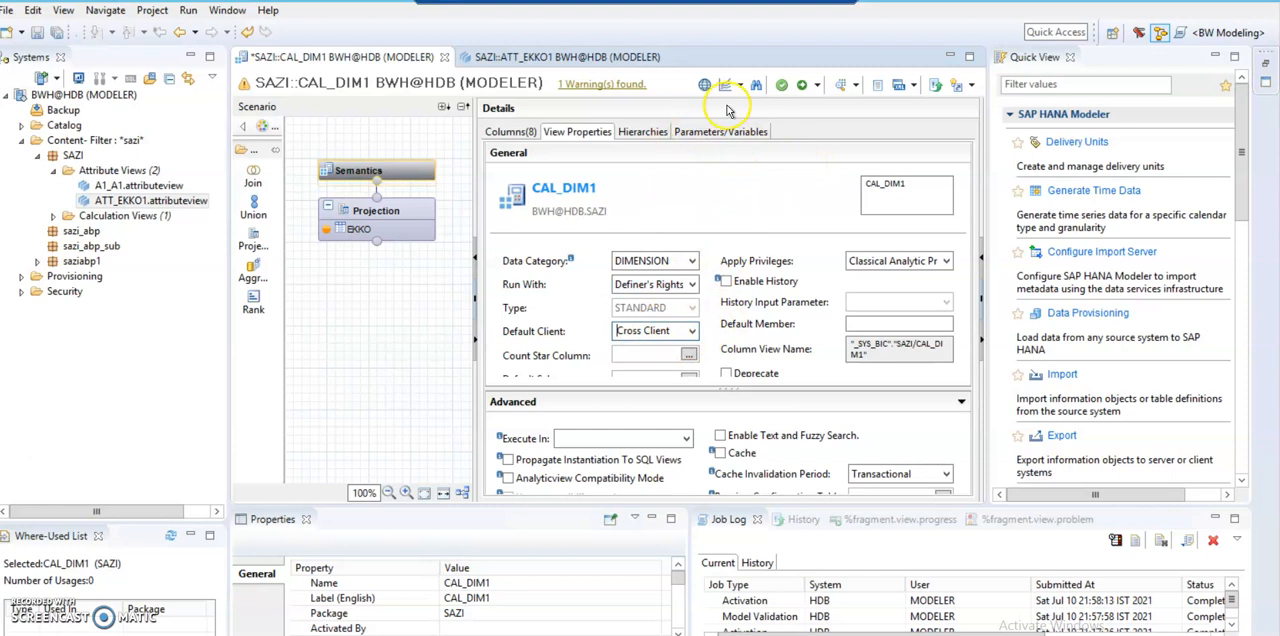
mouse_move(784, 84)
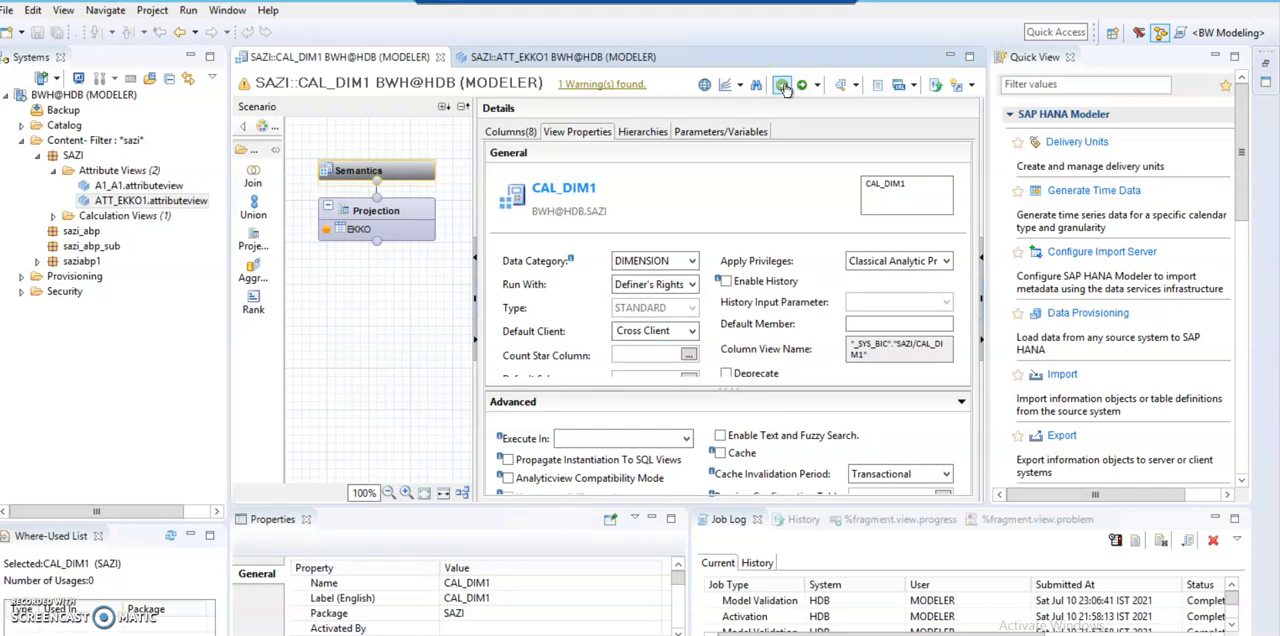
Step: Save and activate CAL_DIM1, assigning it to an open change in the Select Change dialog
left_click(782, 84)
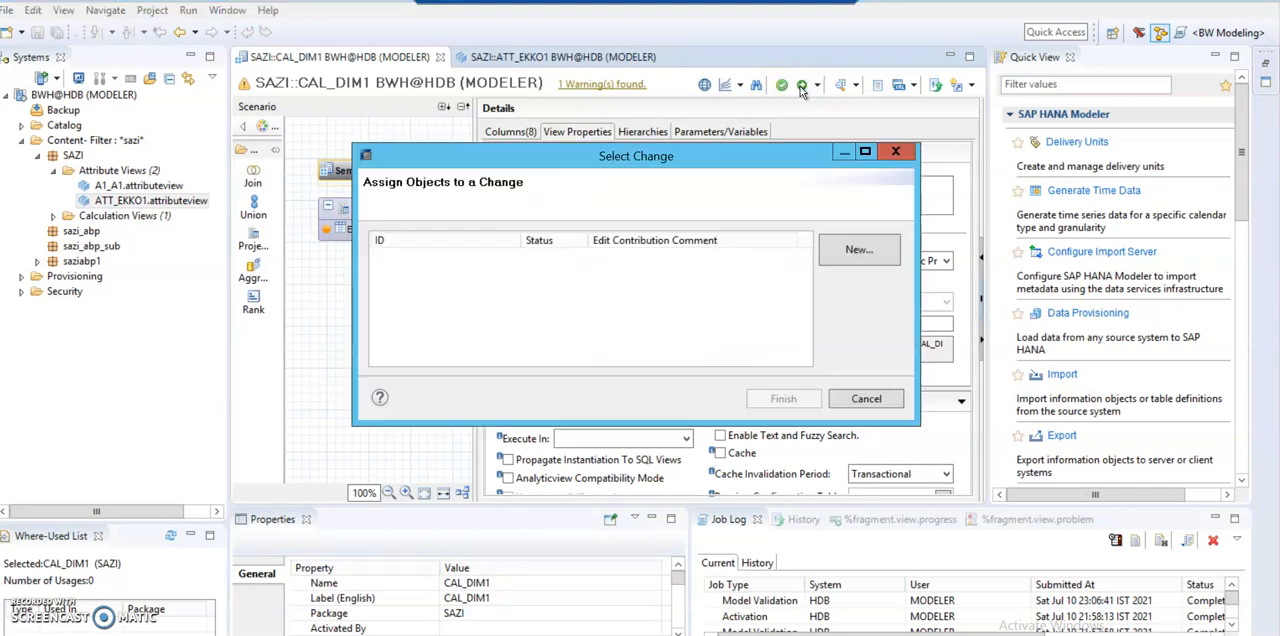
mouse_move(806, 280)
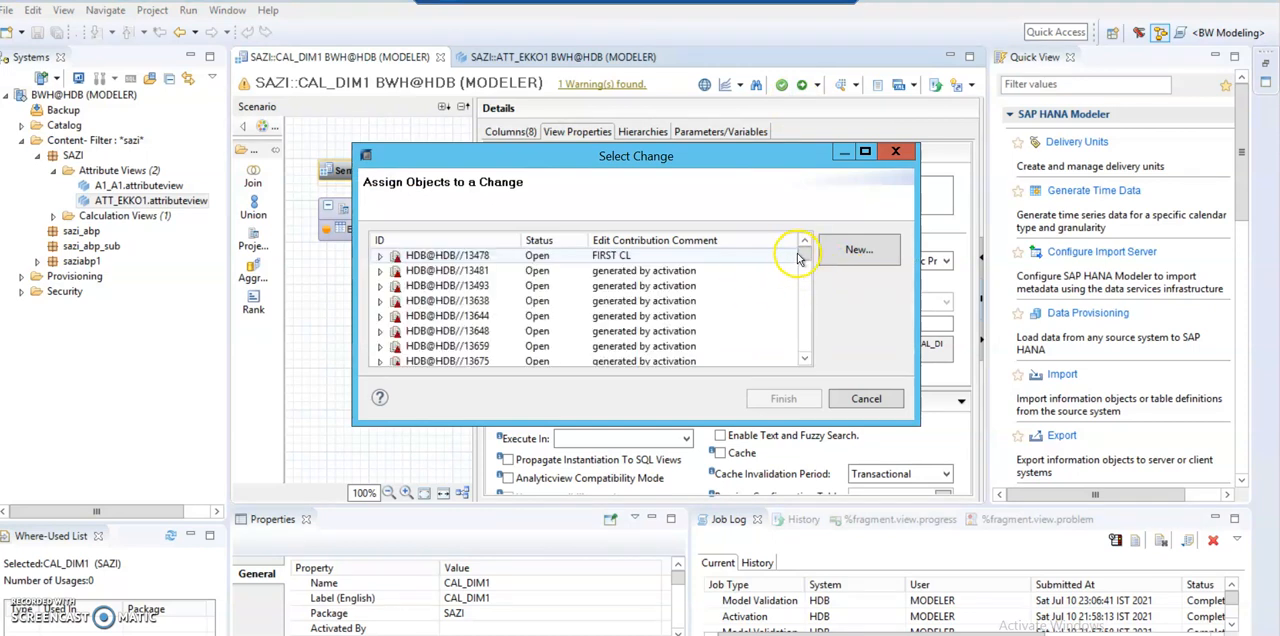
scroll("down", 3)
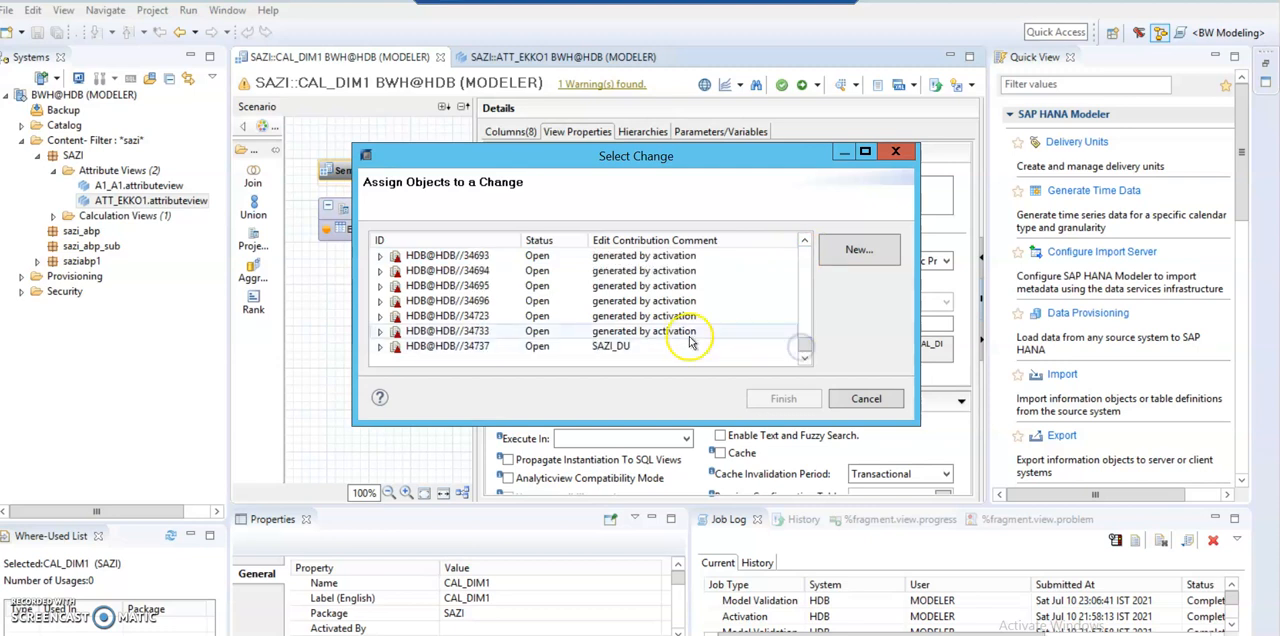
left_click(784, 398)
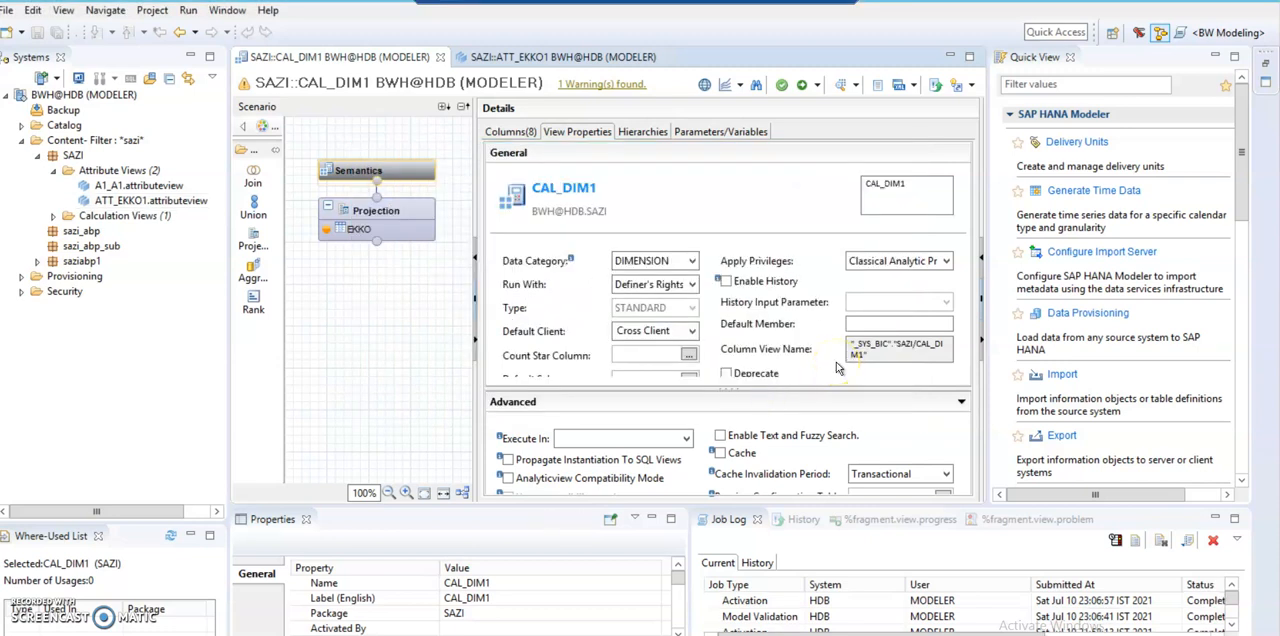
mouse_move(840, 84)
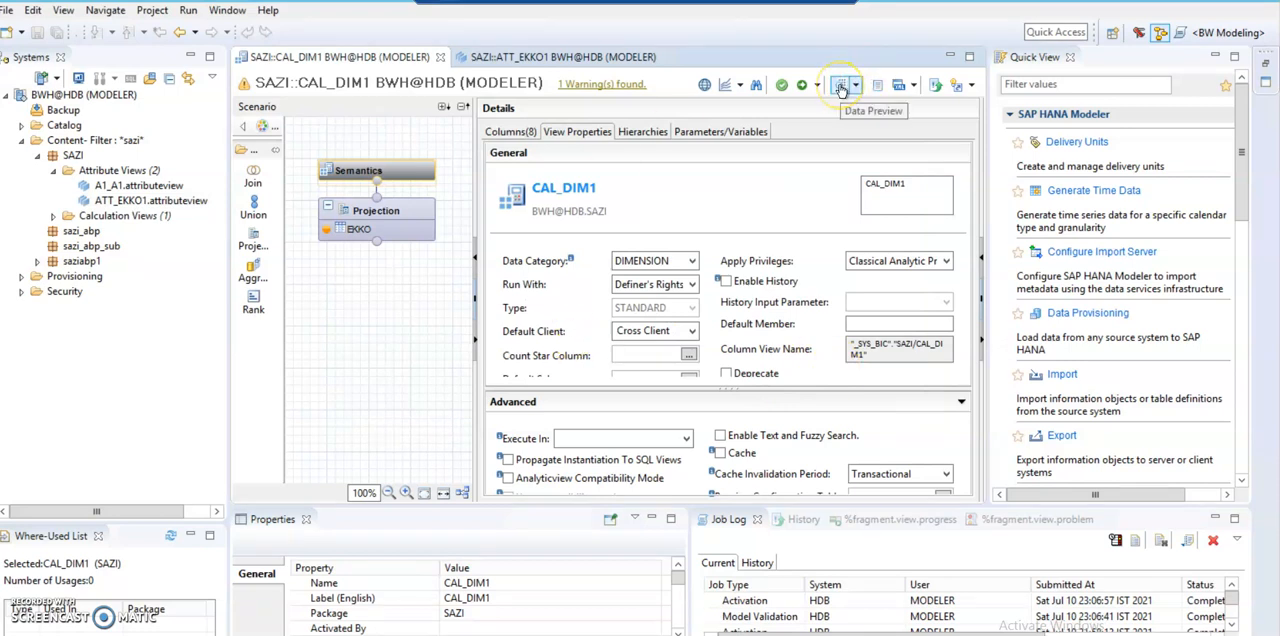
mouse_move(842, 84)
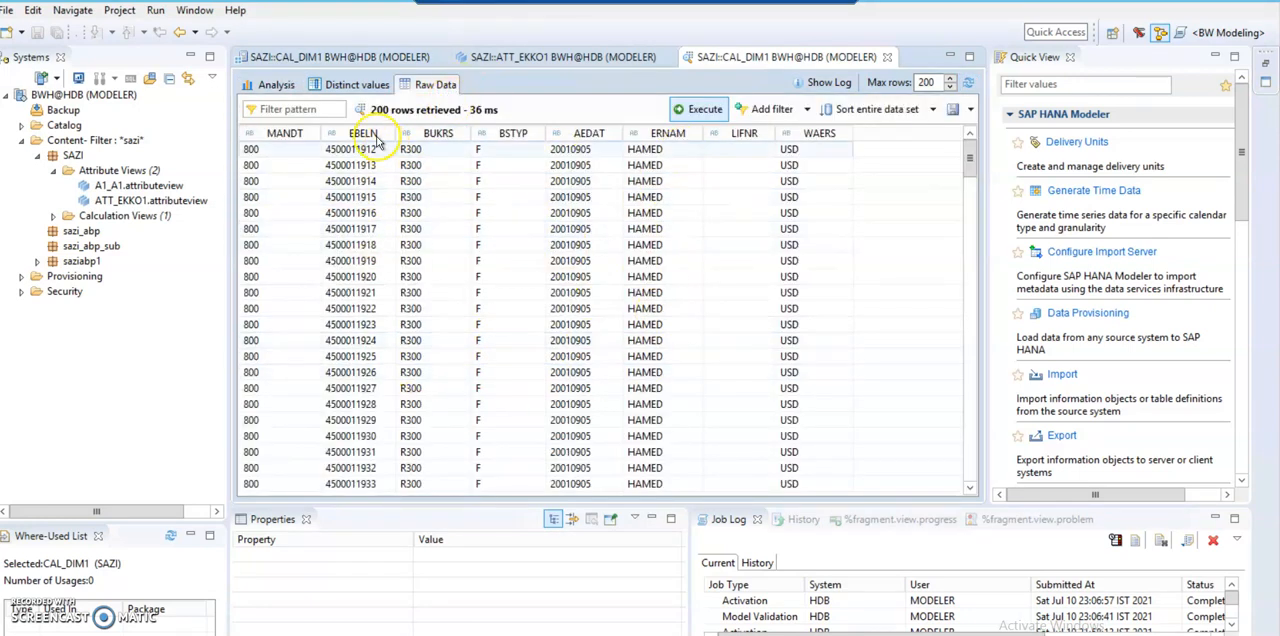
mouse_move(384, 56)
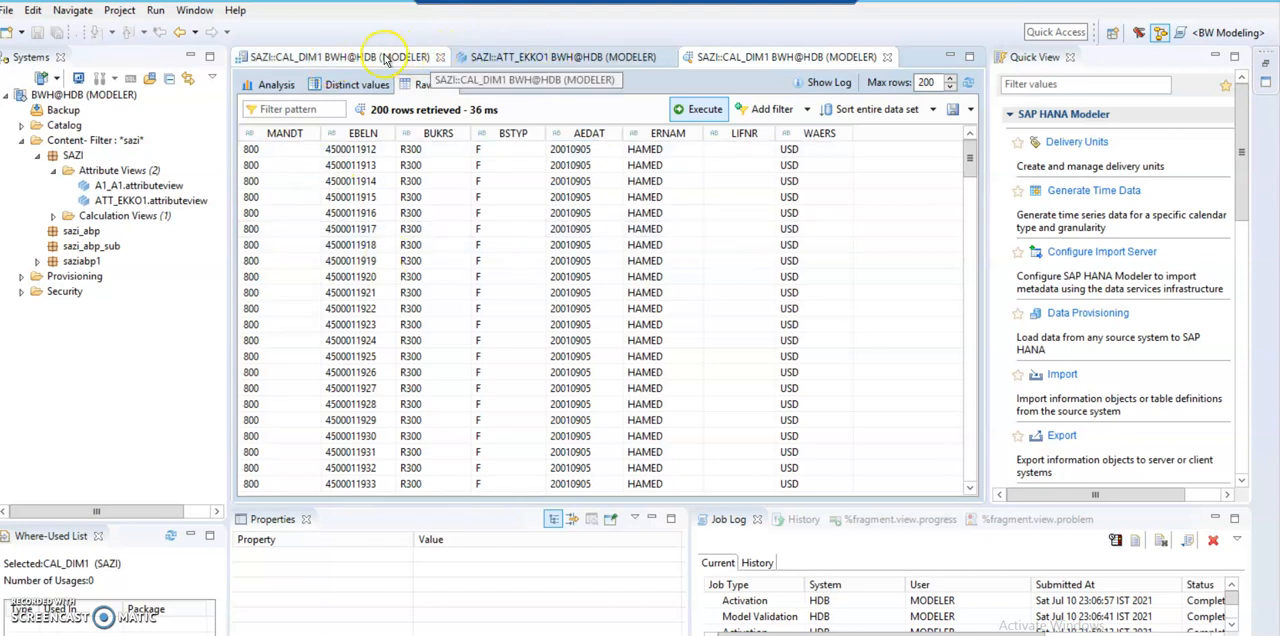